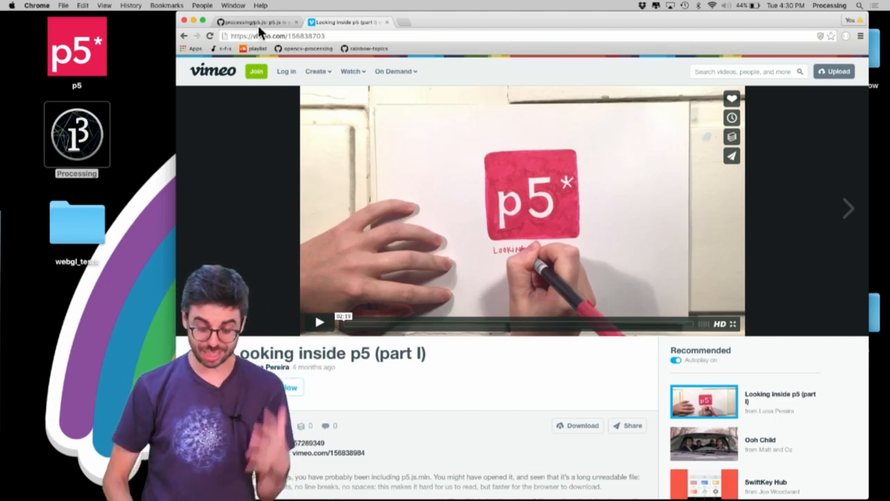
- Switch to the processing/p5.js repository tab and look over its top-level file list
click(254, 22)
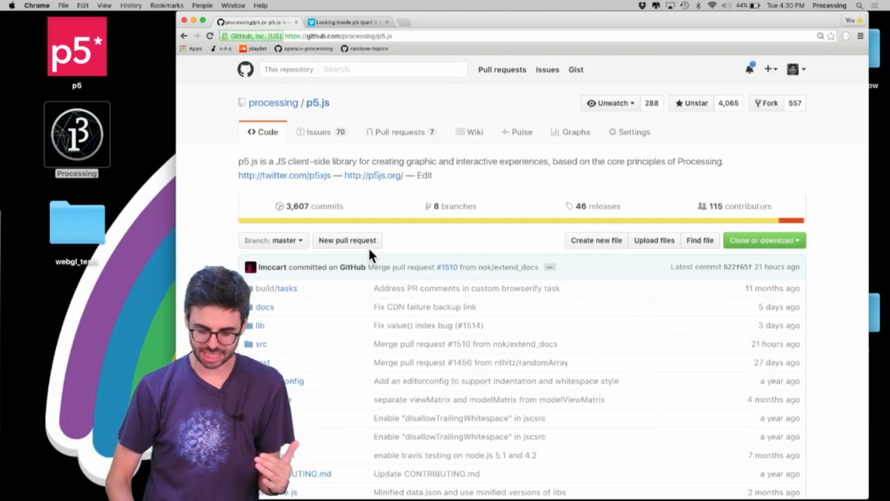
scroll(down, 3)
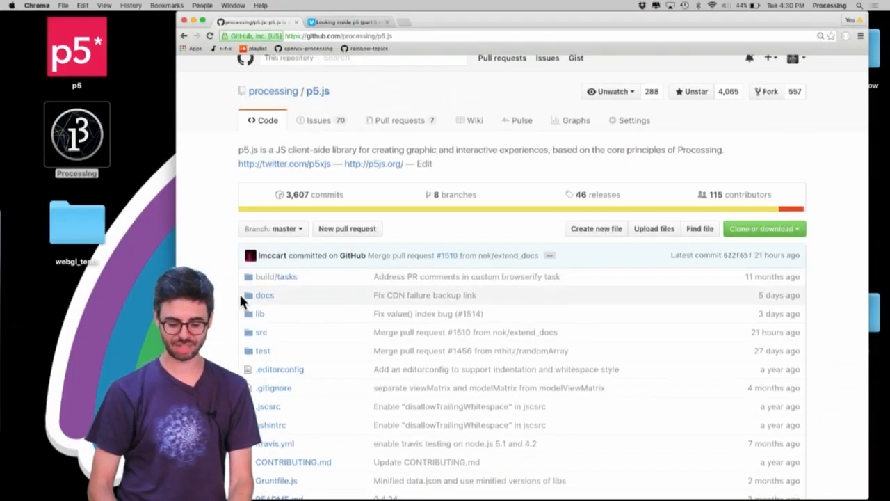
scroll(down, 3)
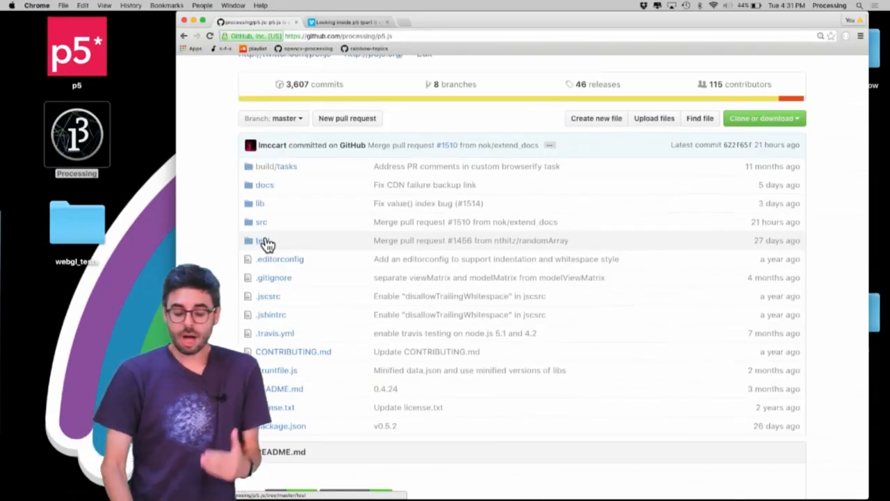
scroll(up, 3)
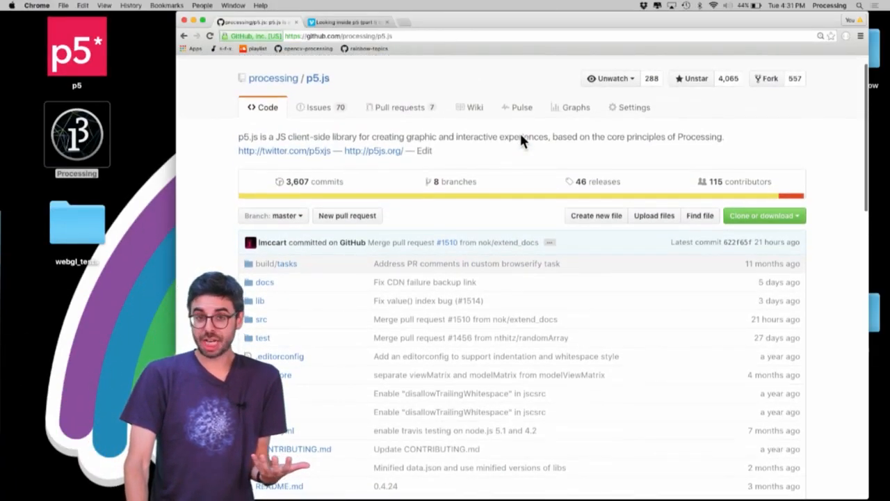
mouse_move(476, 108)
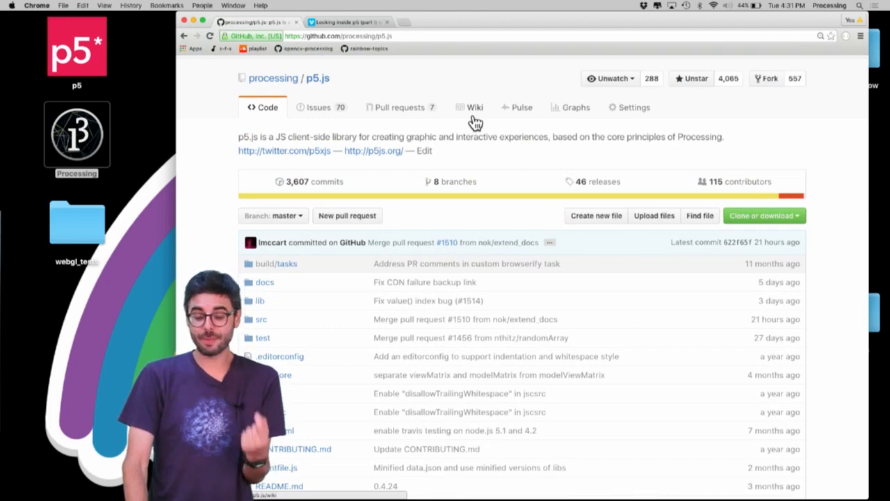
- Go to the wiki's Development page and read through its Getting started and Setup sections
click(476, 107)
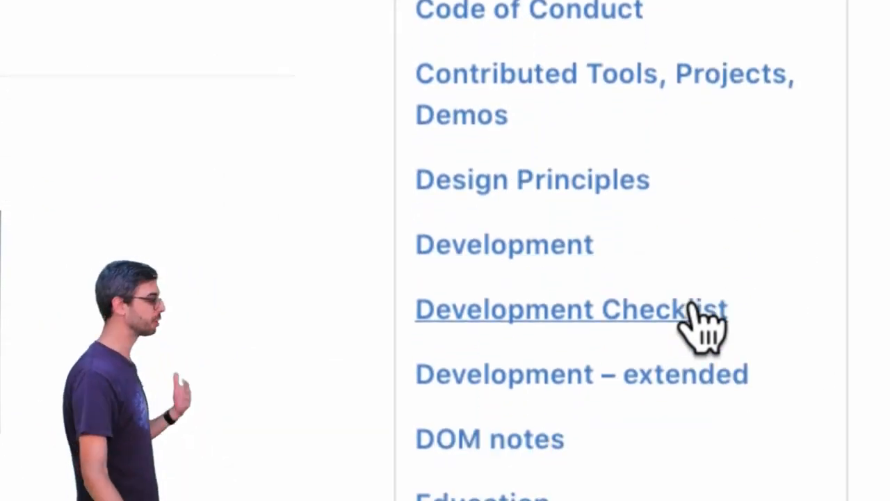
scroll(down, 3)
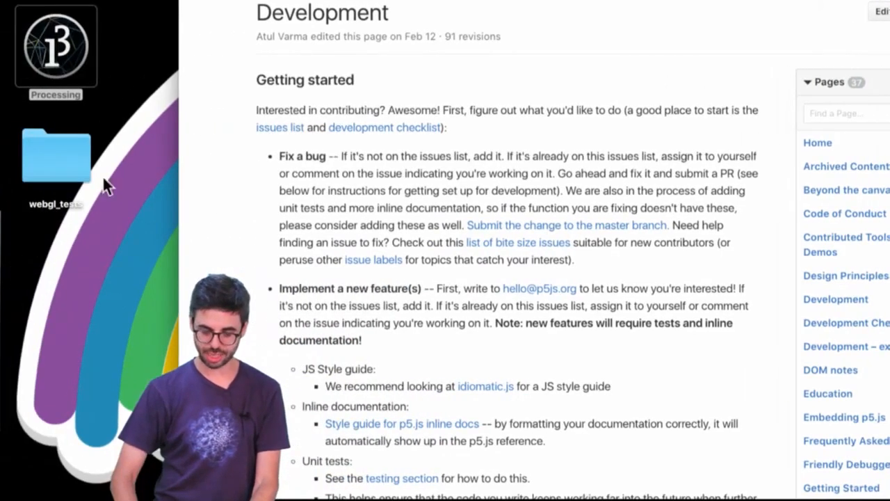
scroll(down, 3)
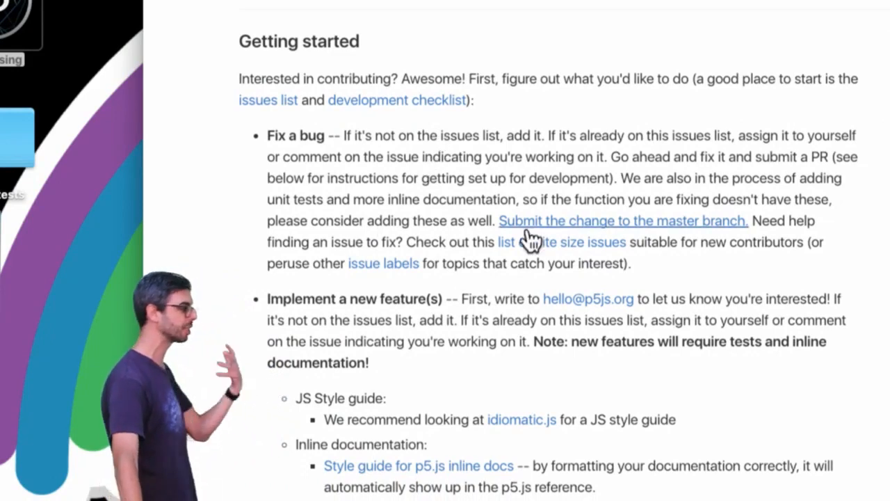
scroll(down, 3)
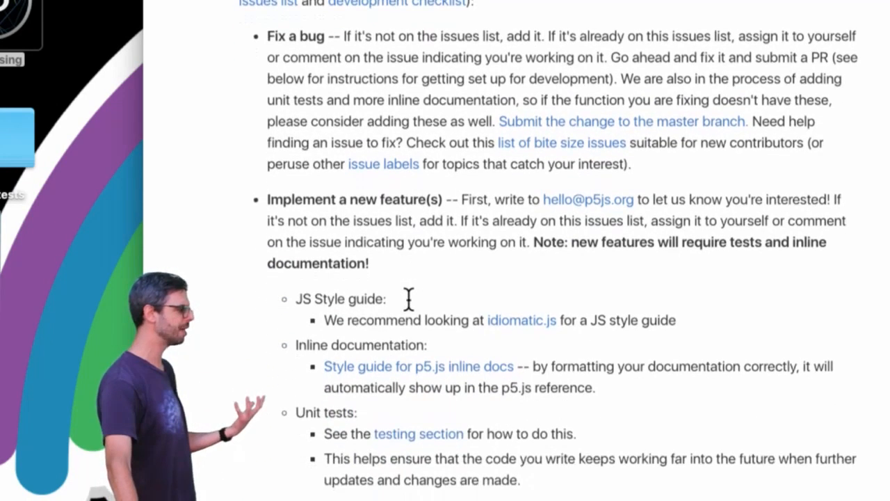
scroll(down, 3)
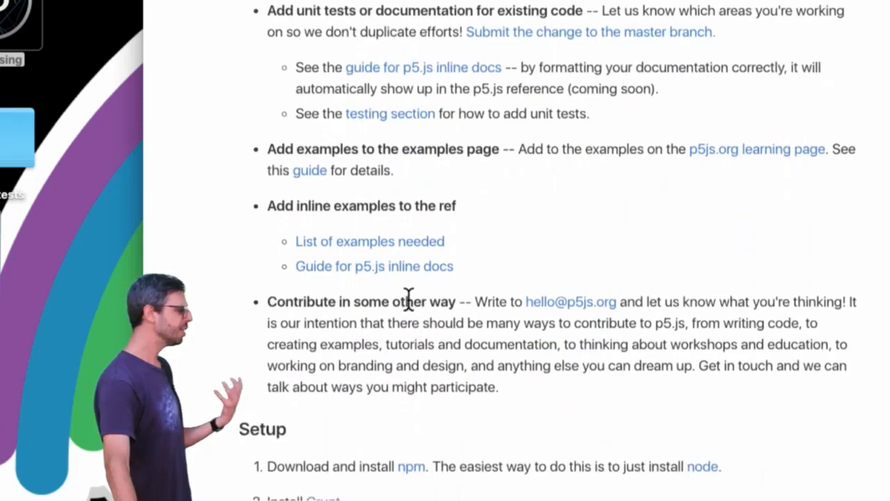
scroll(down, 3)
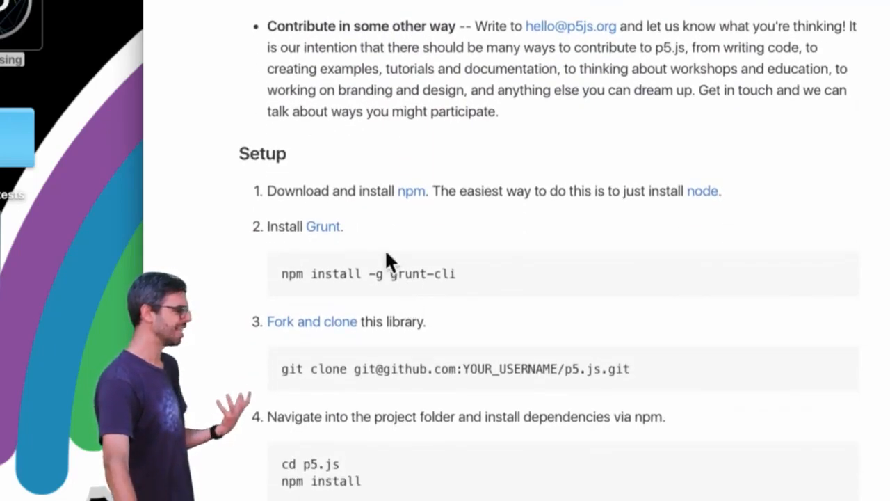
scroll(down, 3)
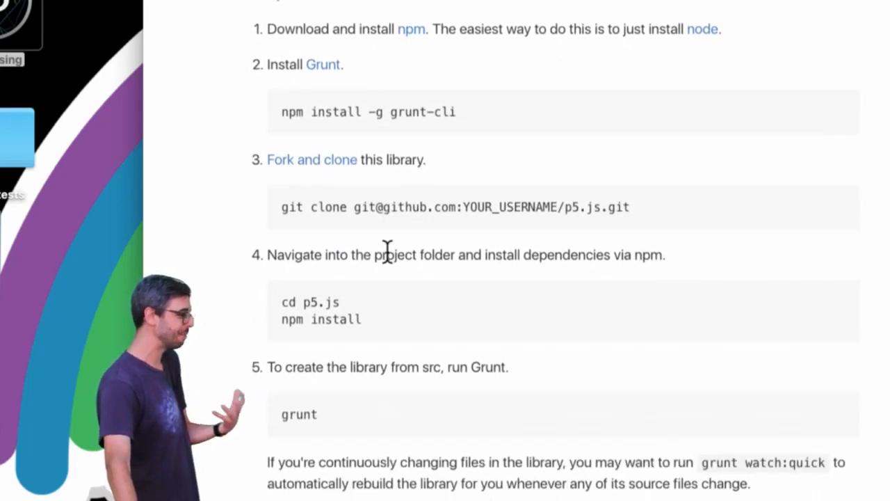
scroll(down, 3)
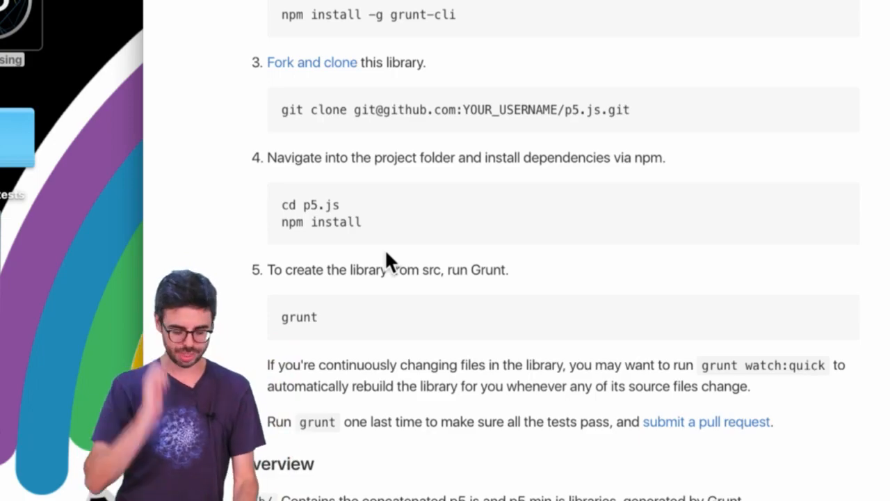
scroll(down, 3)
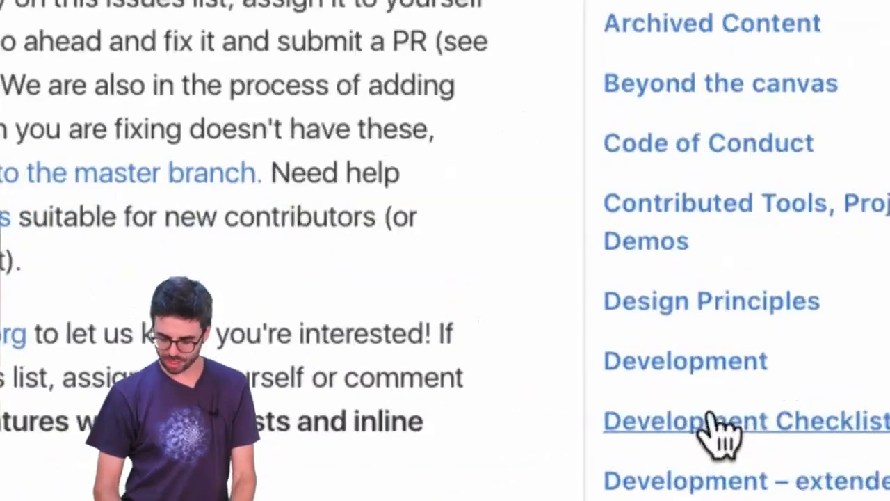
- Scroll the Development Checklist down to the DOM list and select the unfinished id() entry
scroll(down, 3)
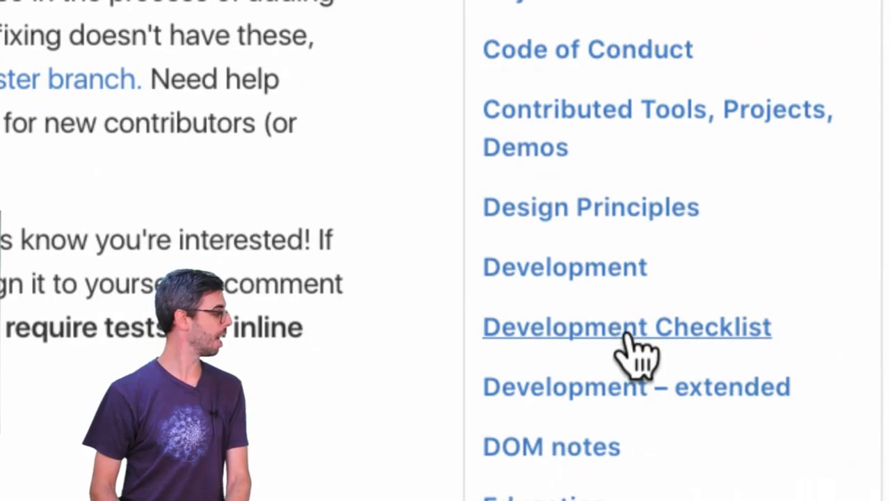
scroll(down, 3)
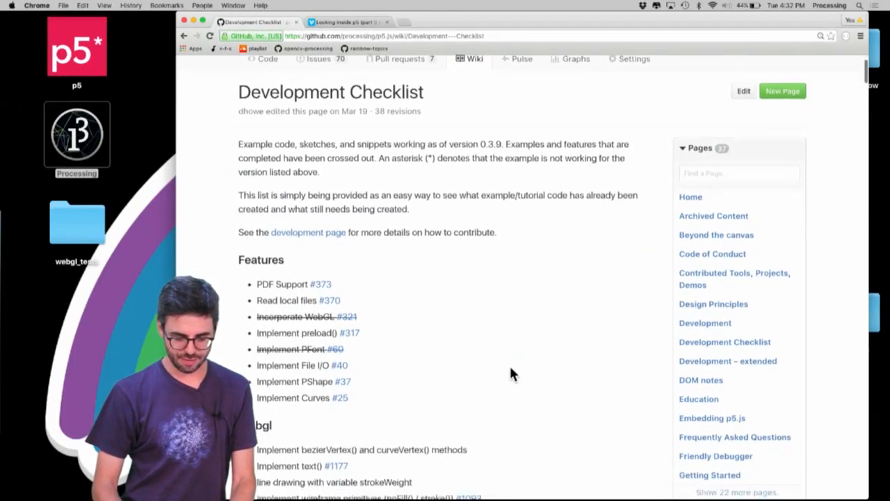
scroll(down, 3)
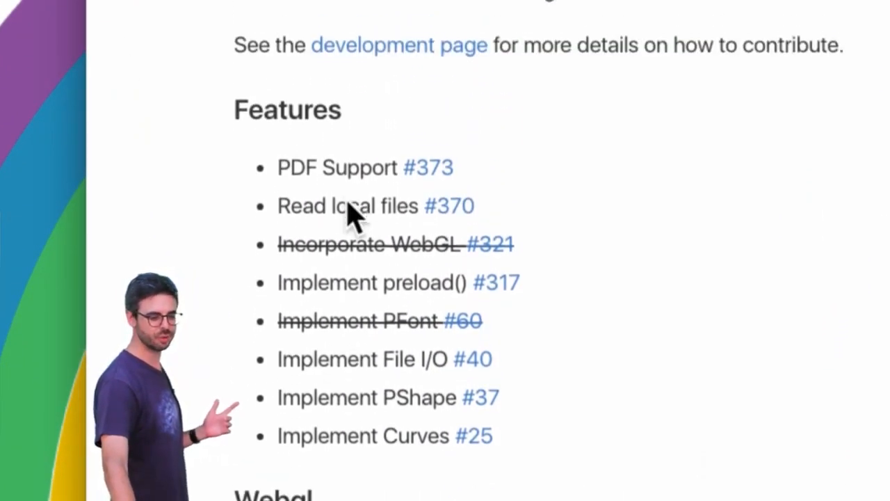
scroll(down, 3)
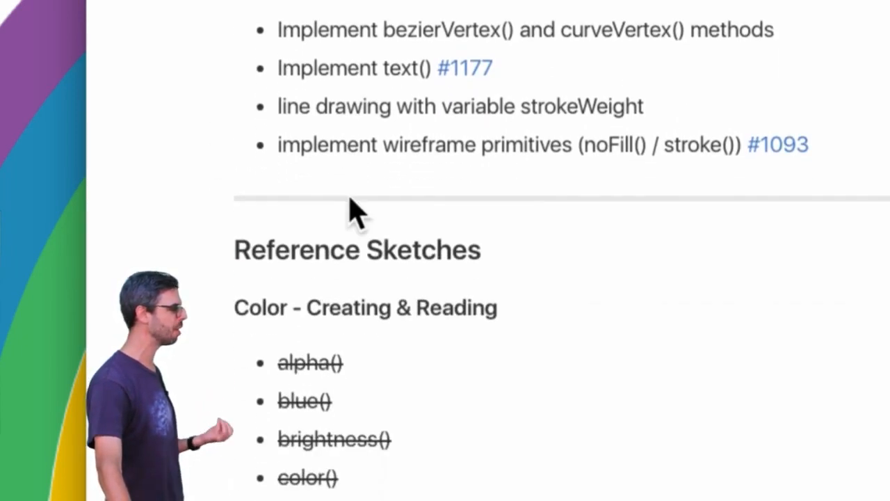
scroll(down, 3)
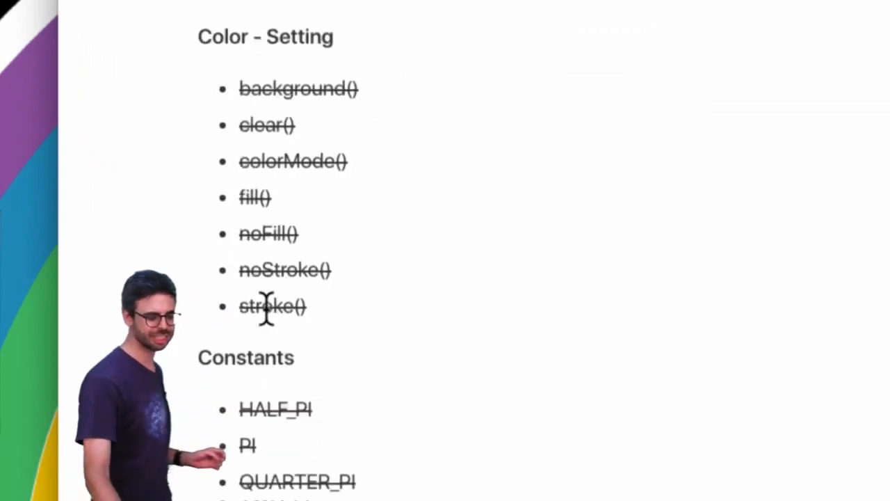
scroll(down, 3)
text(inline ex)
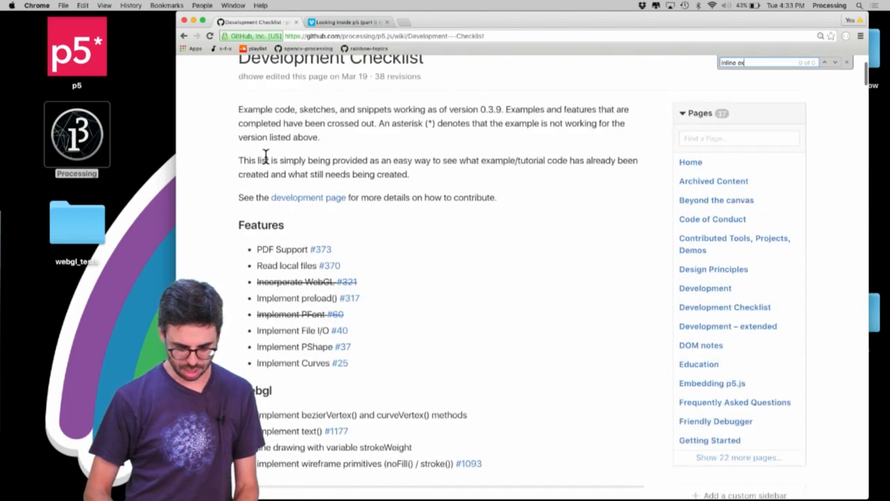
scroll(down, 3)
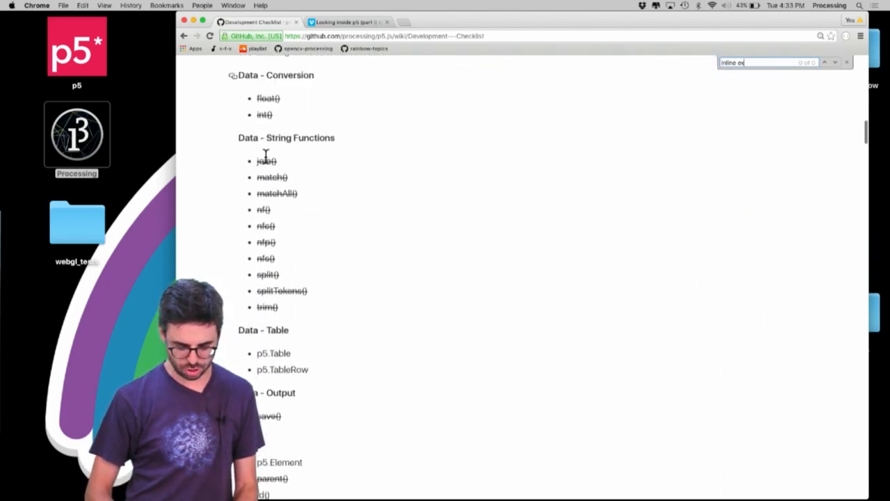
scroll(down, 3)
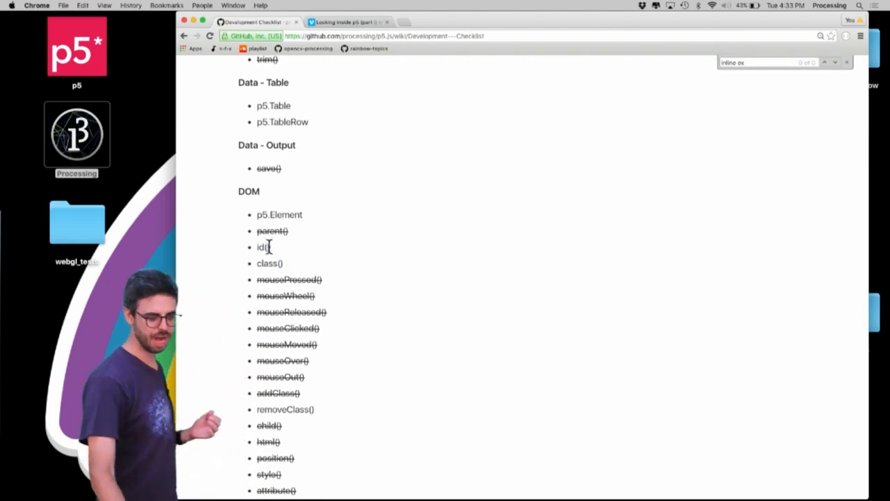
double_click(261, 248)
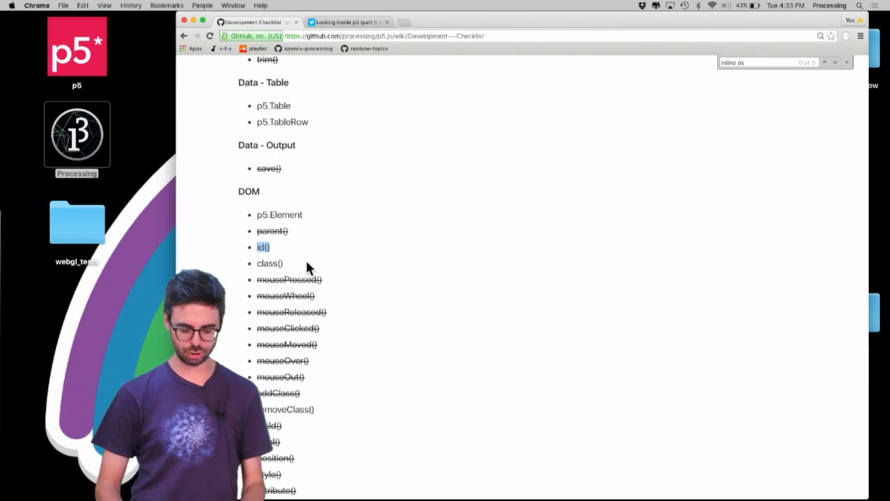
mouse_move(316, 265)
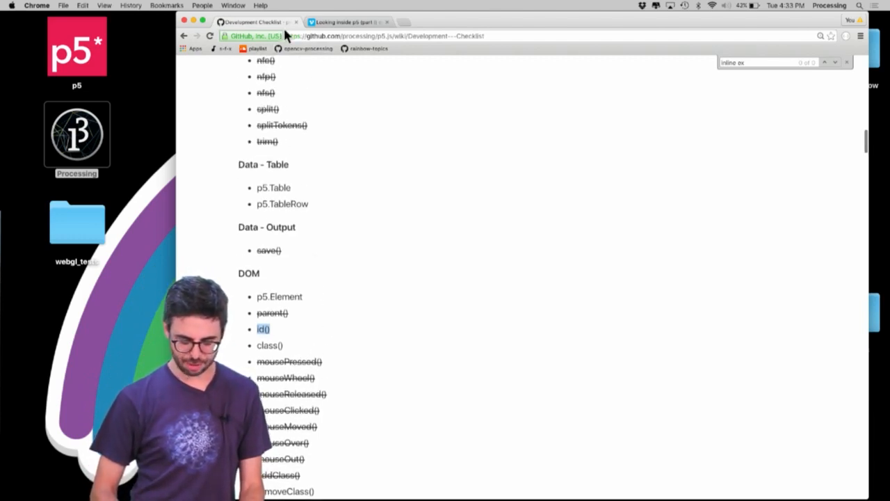
scroll(up, 3)
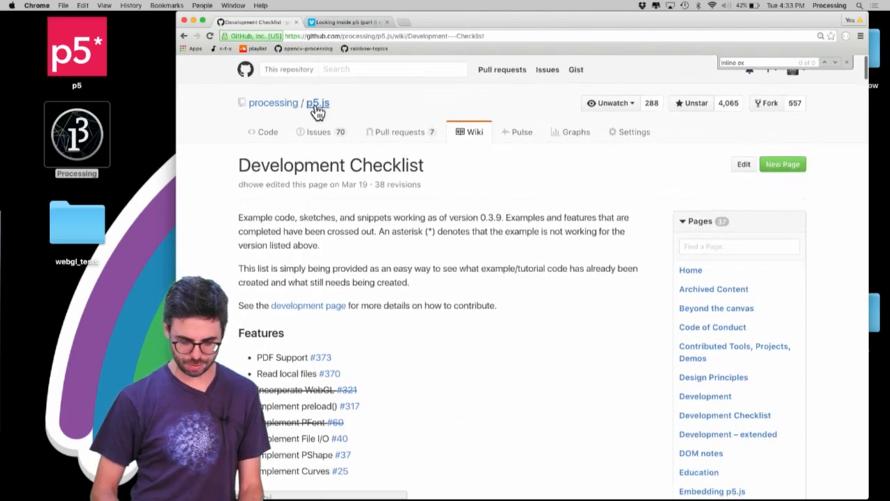
- From the repository root, navigate lib/addons and view the p5.dom.js source
click(317, 103)
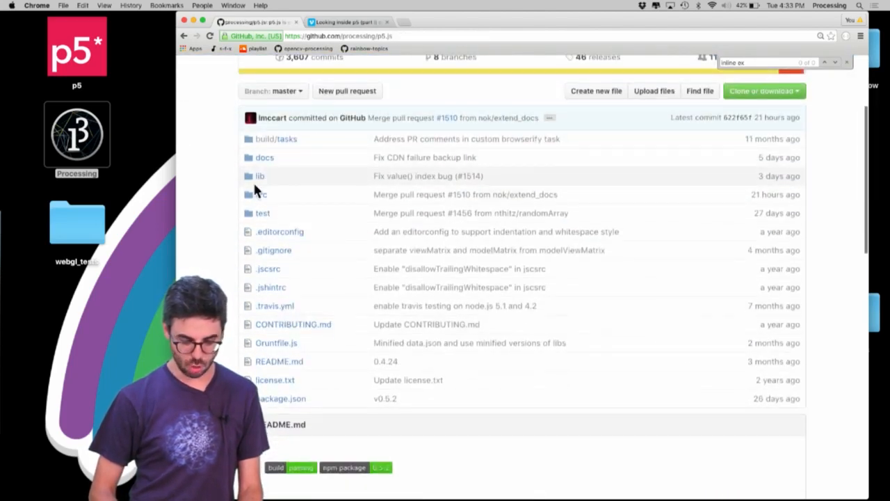
click(261, 195)
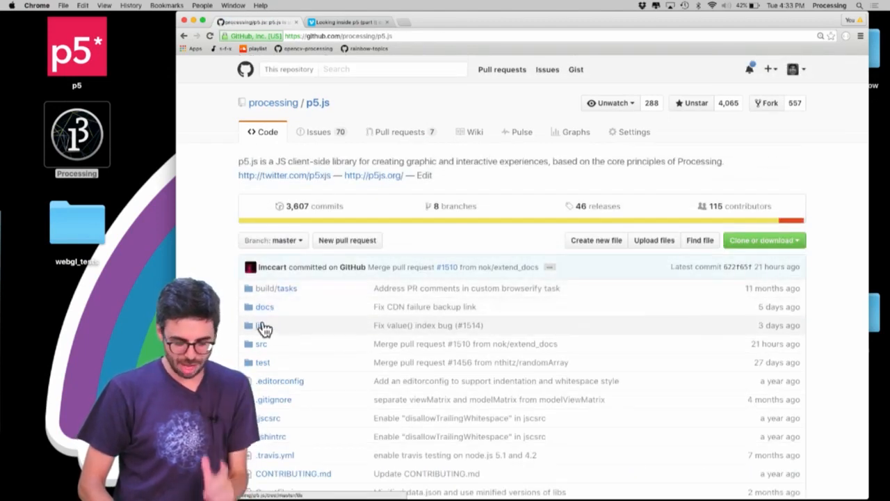
click(261, 325)
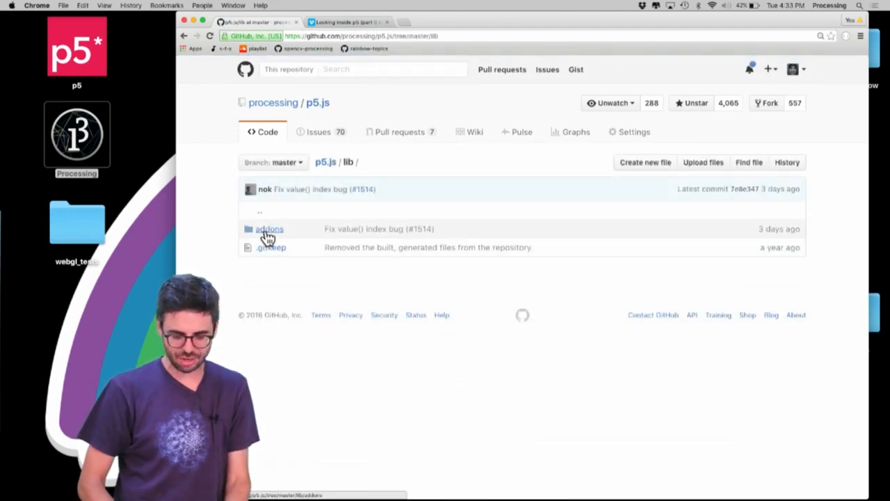
click(269, 228)
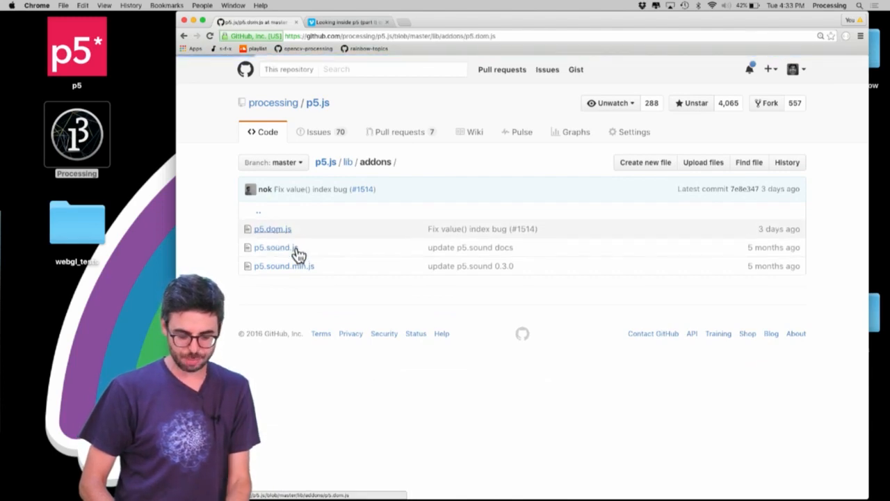
click(272, 228)
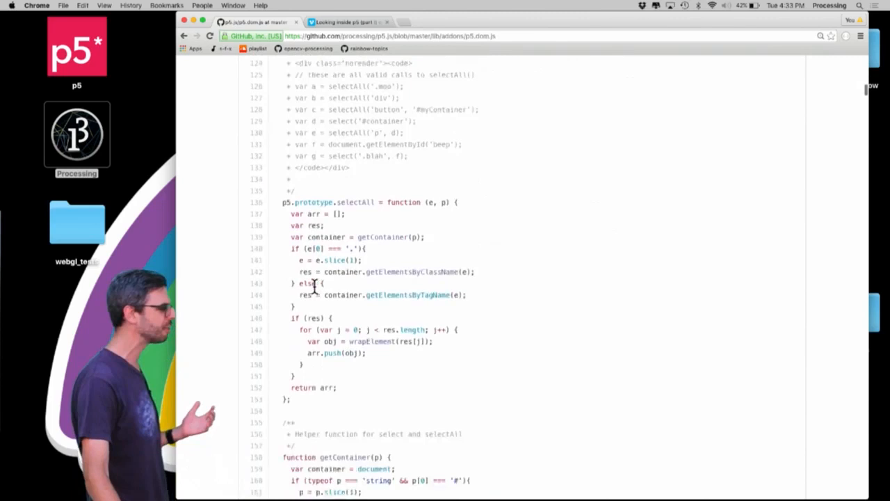
scroll(down, 3)
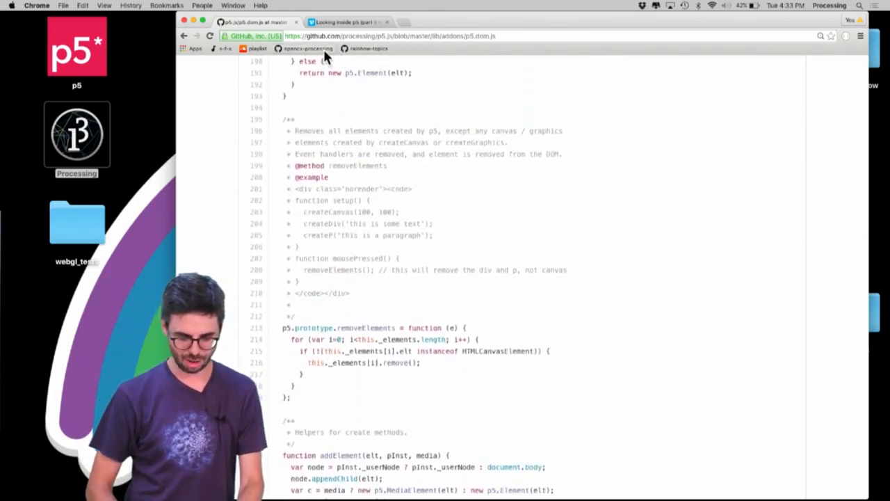
- Reopen the Development Checklist wiki page, reach its DOM list and select the word 'position'
text(development checklist p5.js)
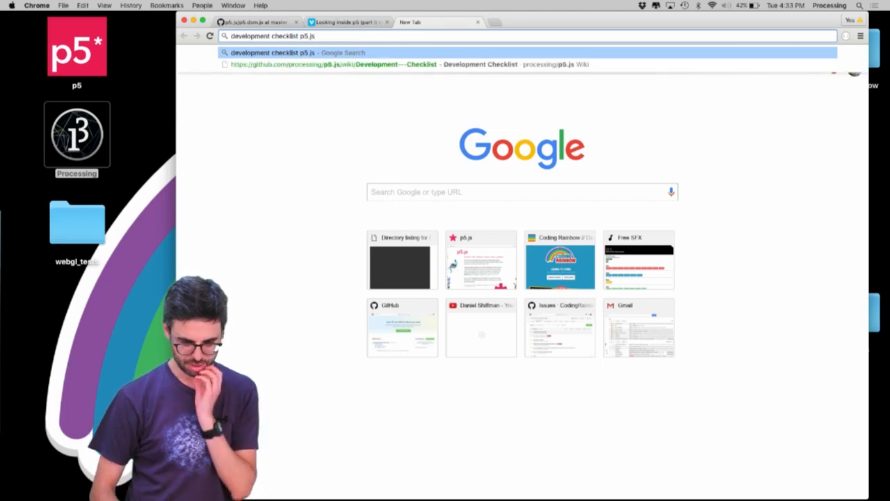
click(411, 64)
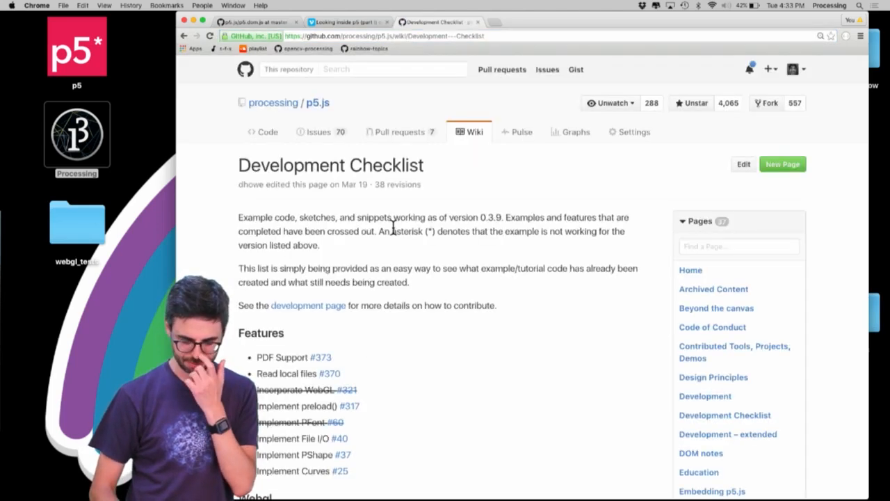
scroll(down, 3)
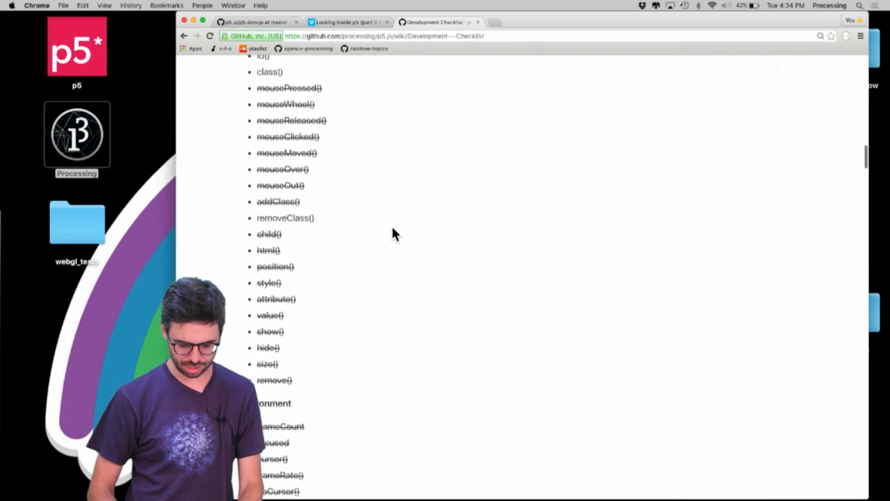
scroll(up, 3)
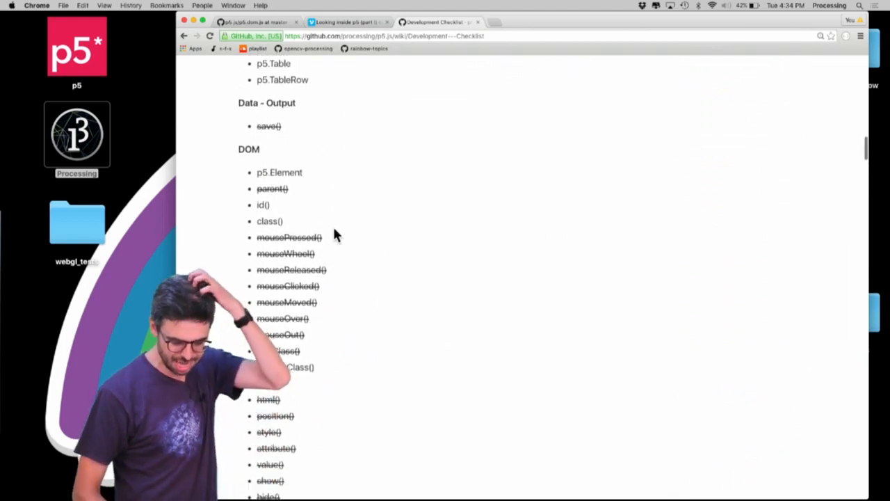
scroll(down, 3)
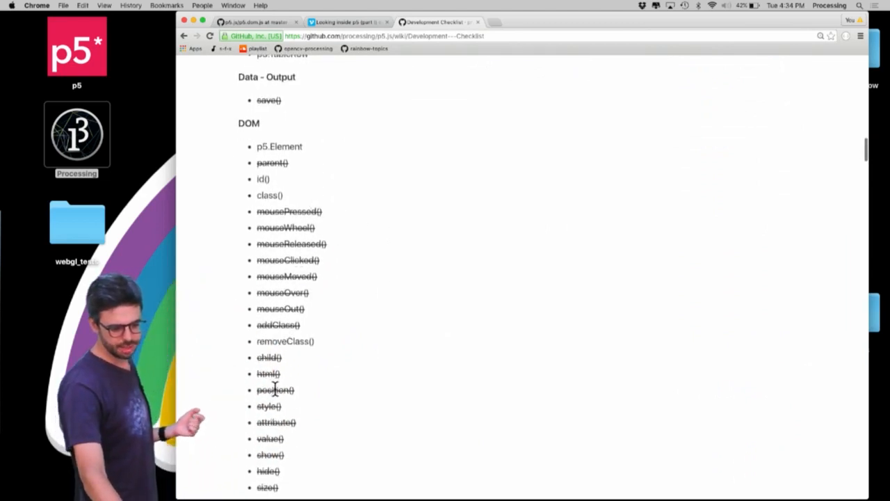
double_click(276, 389)
text(position =)
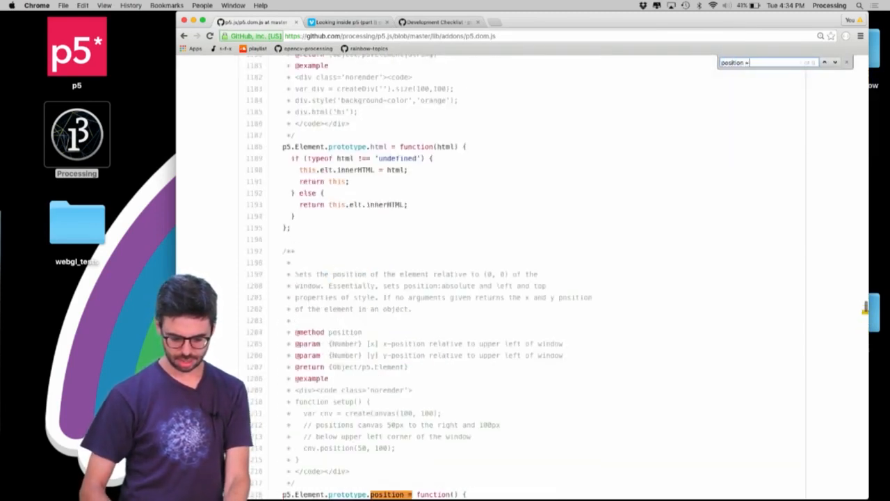
scroll(down, 3)
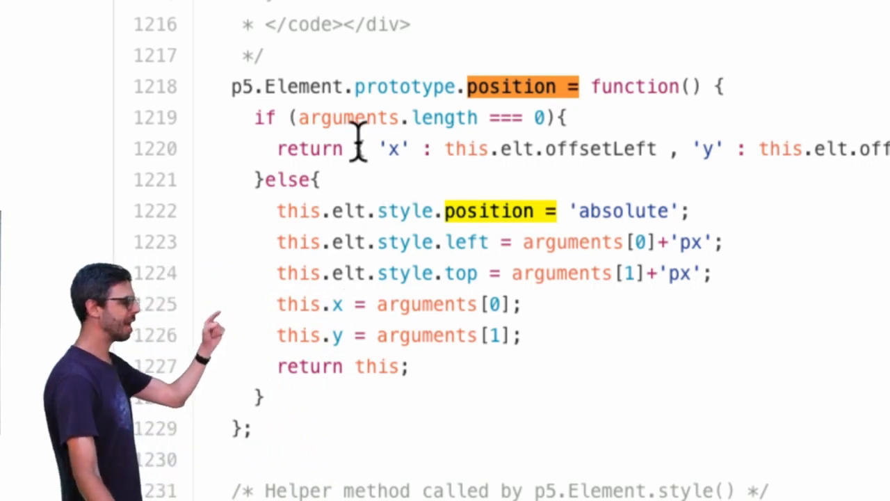
scroll(up, 3)
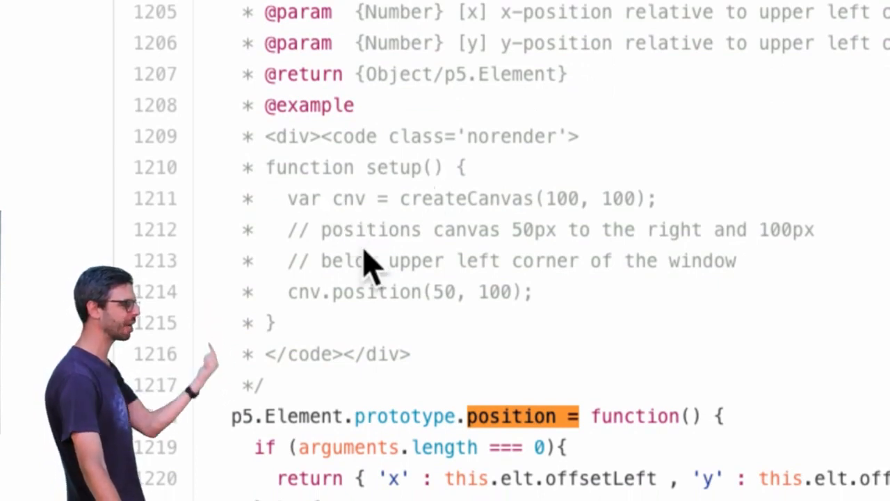
mouse_move(264, 137)
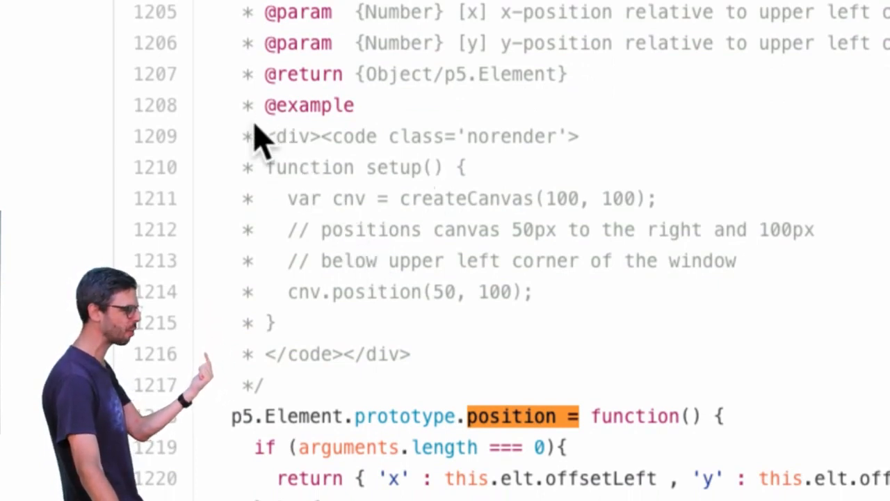
drag(239, 104, 292, 198)
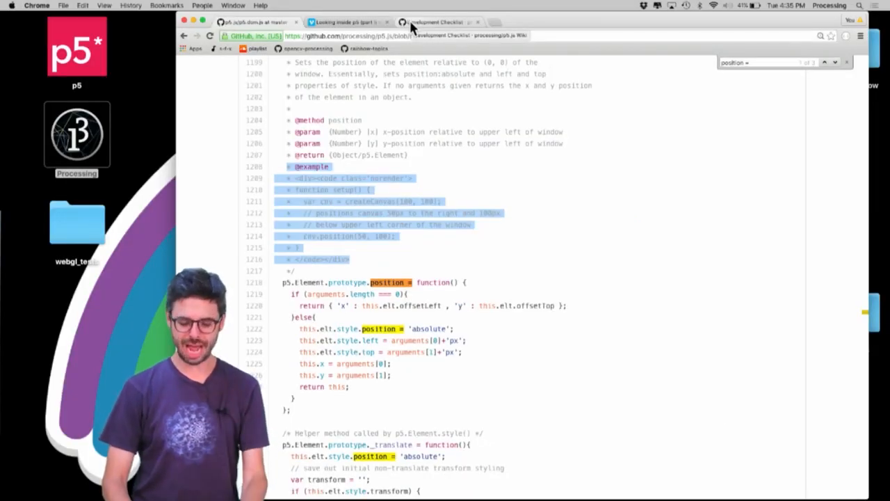
- Return to the p5.js repository's main page and scroll through its file list
click(438, 23)
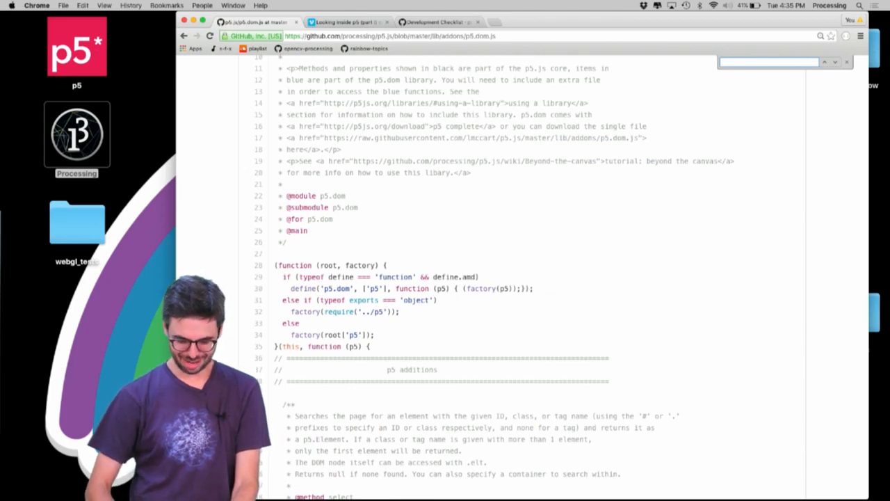
scroll(down, 3)
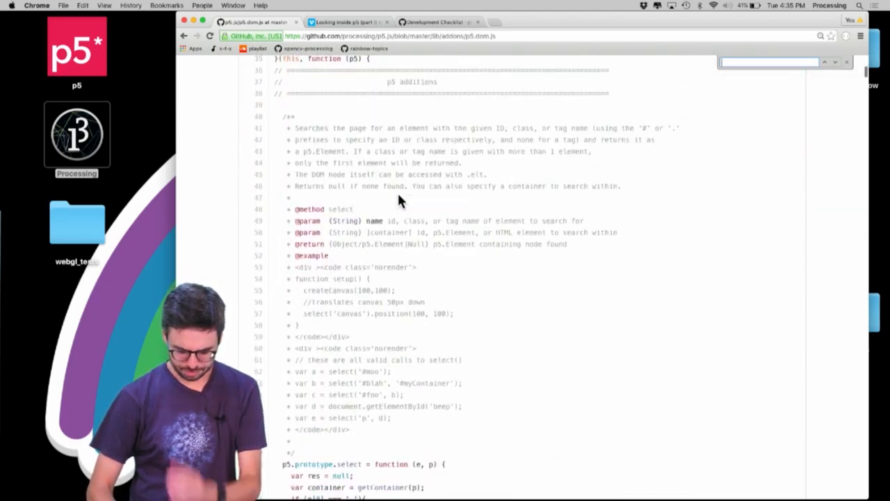
scroll(down, 3)
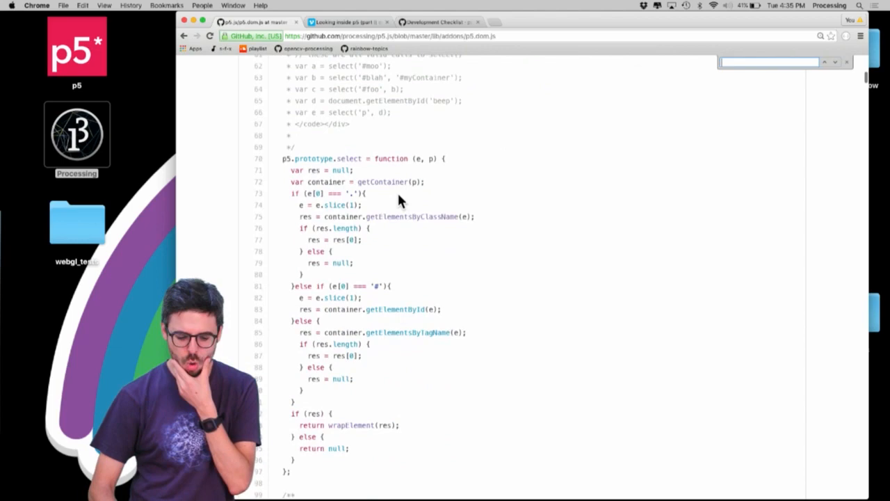
scroll(down, 3)
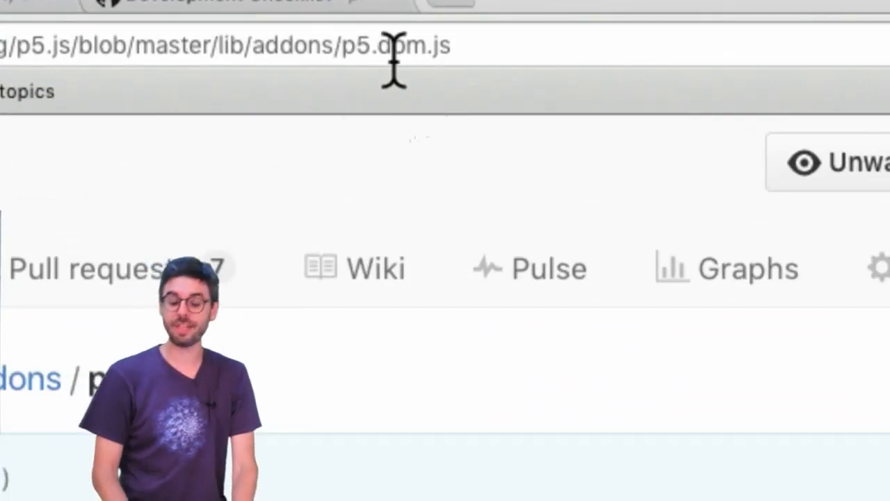
mouse_move(434, 123)
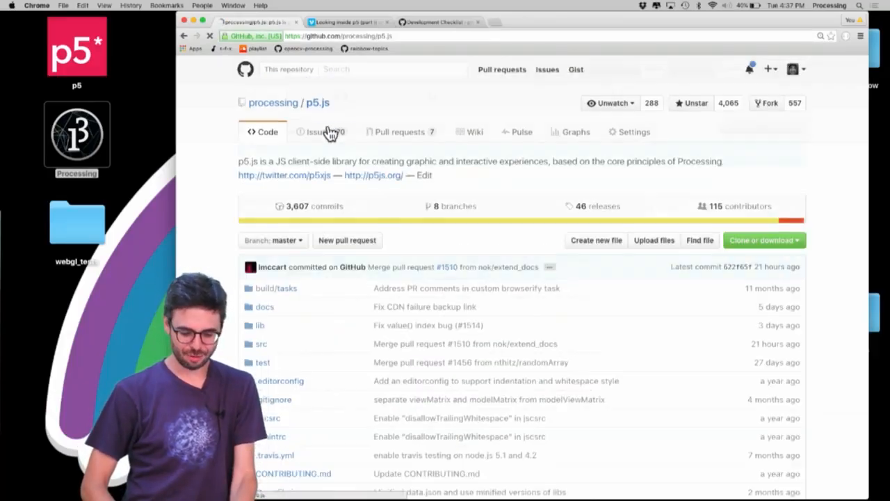
- Navigate src/core and view p5.Element.js, dismissing the find bar
click(262, 344)
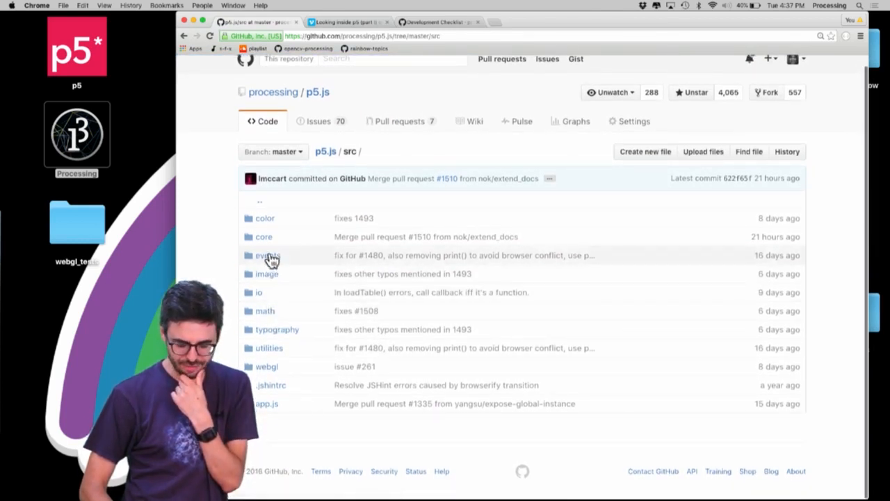
click(265, 236)
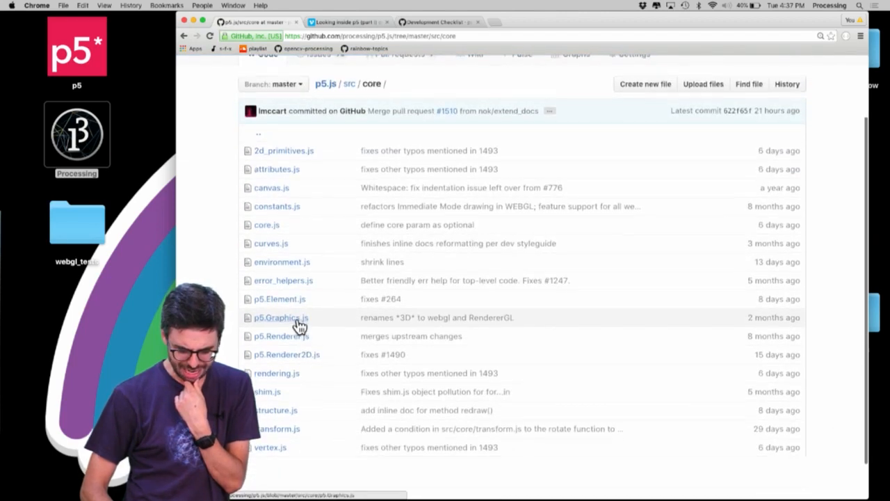
click(281, 297)
text(id =)
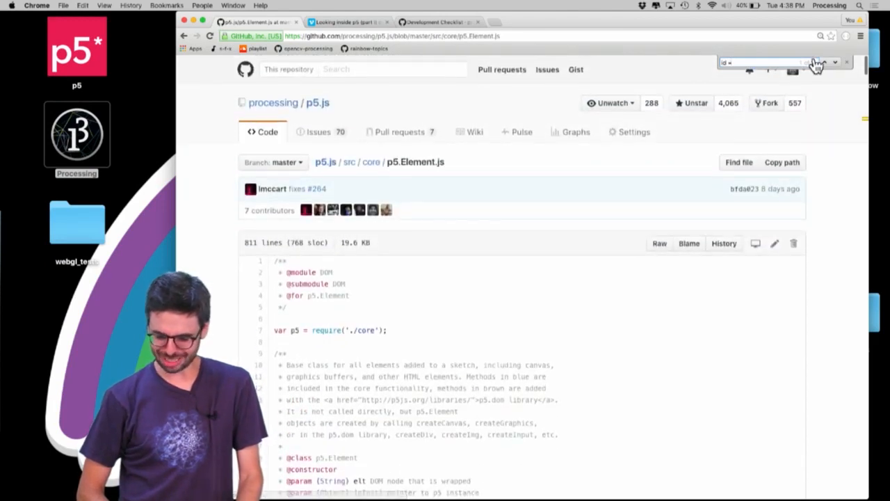
click(792, 69)
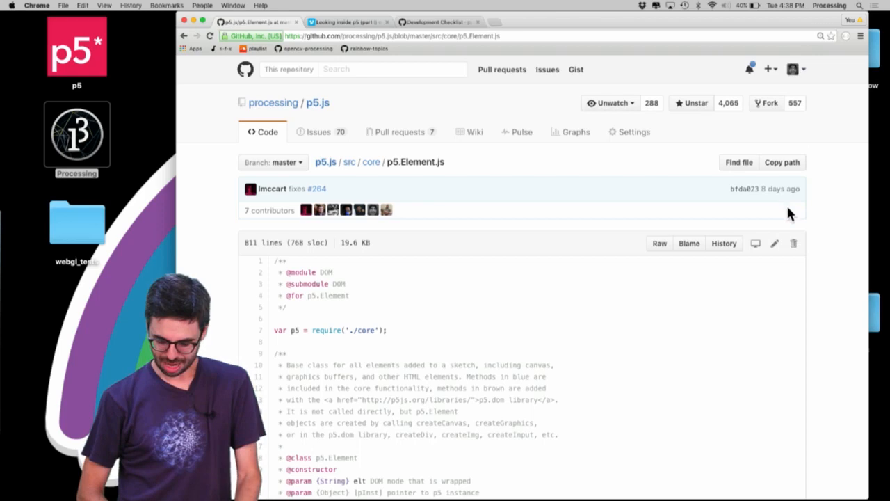
- Start editing p5.Element.js, search 'id =' to locate id(), then head to the lib folder
click(773, 242)
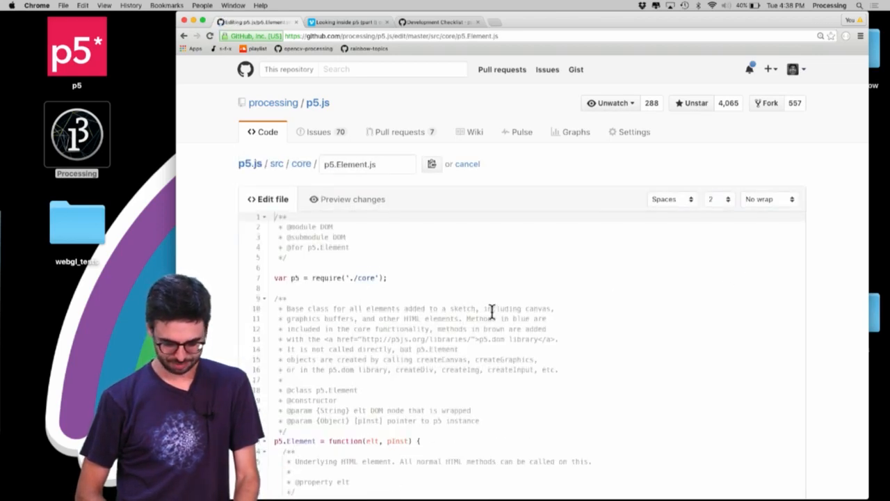
scroll(down, 3)
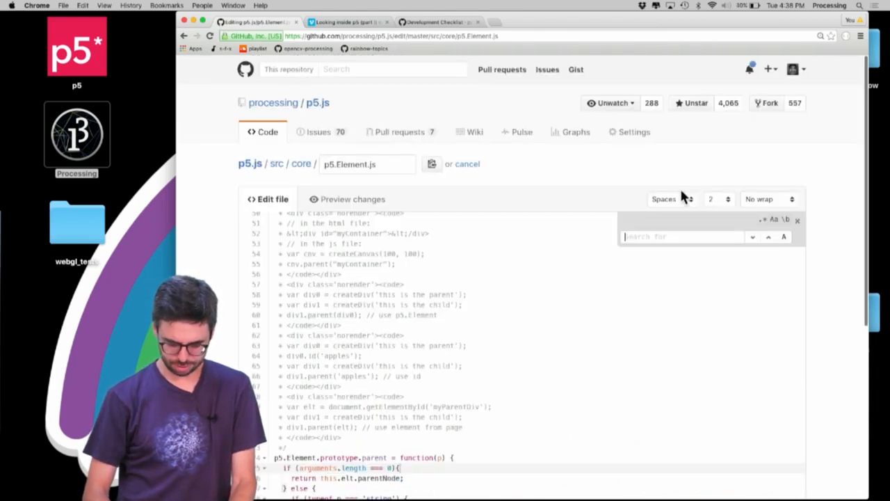
text(id =)
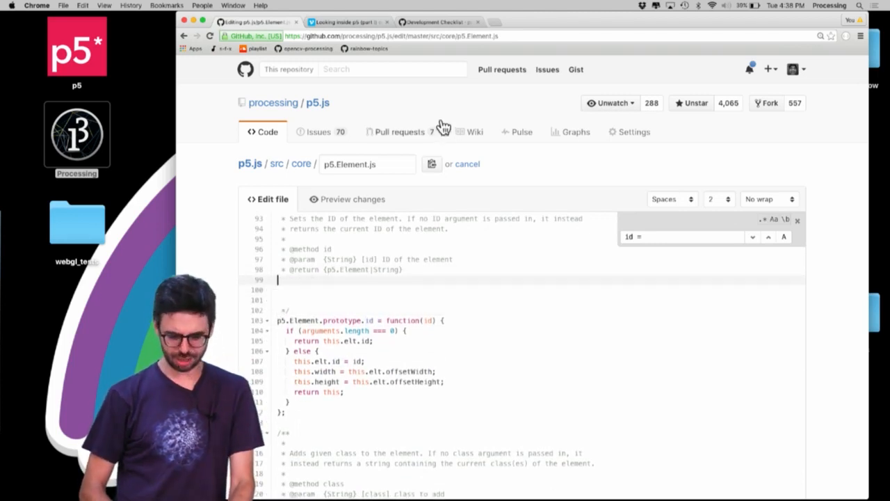
click(438, 23)
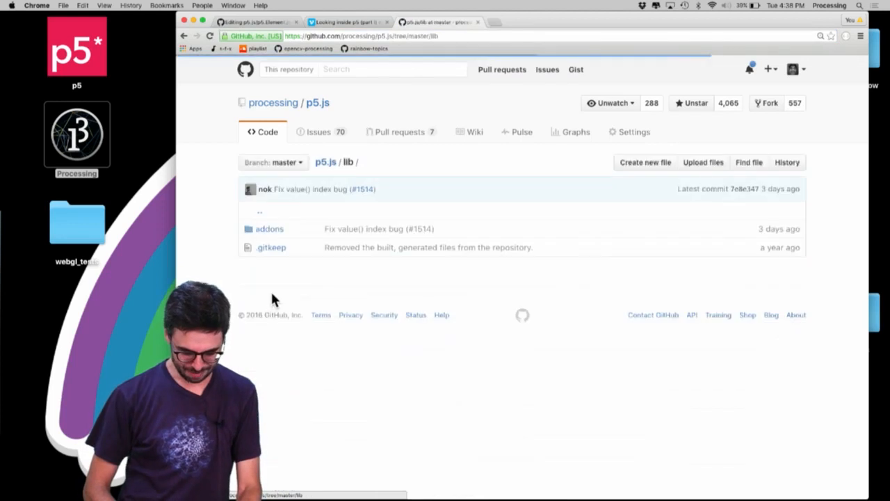
- Go into addons and view the p5.dom.js source again for the position example
click(270, 228)
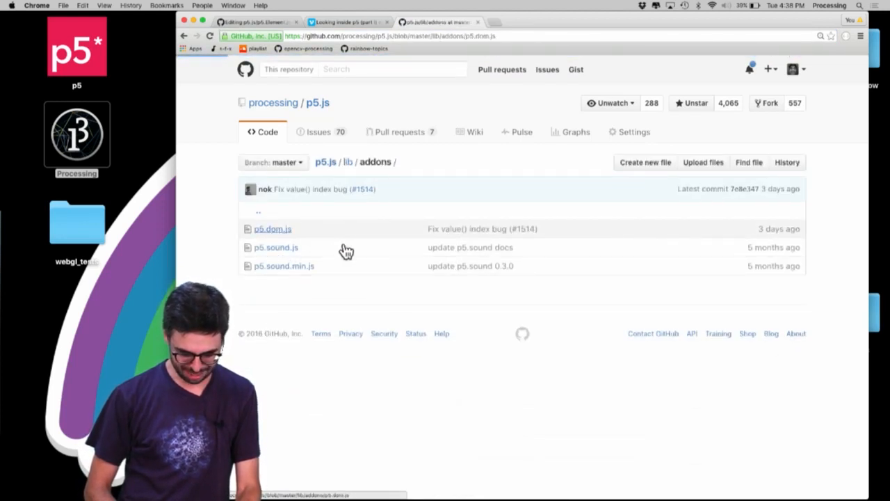
click(273, 228)
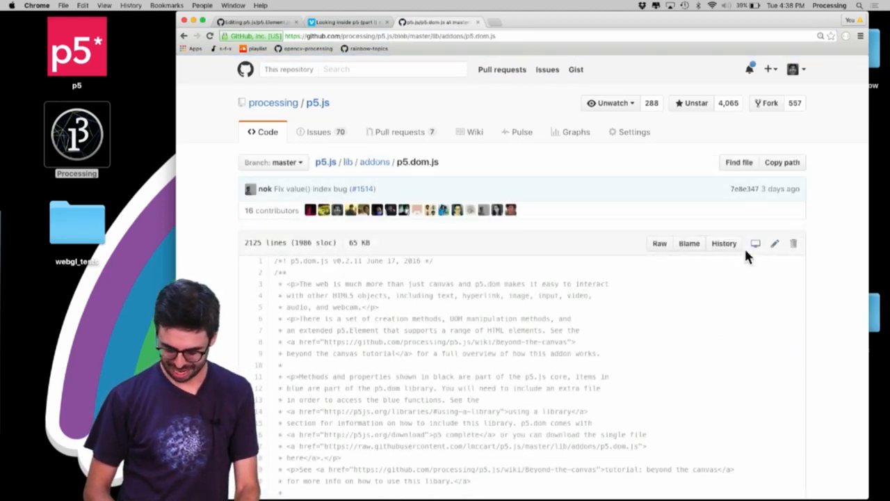
scroll(down, 3)
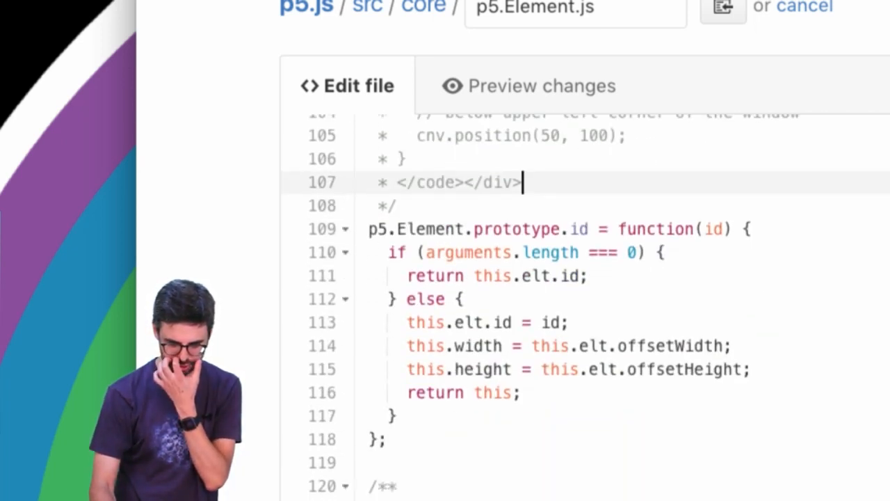
scroll(down, 3)
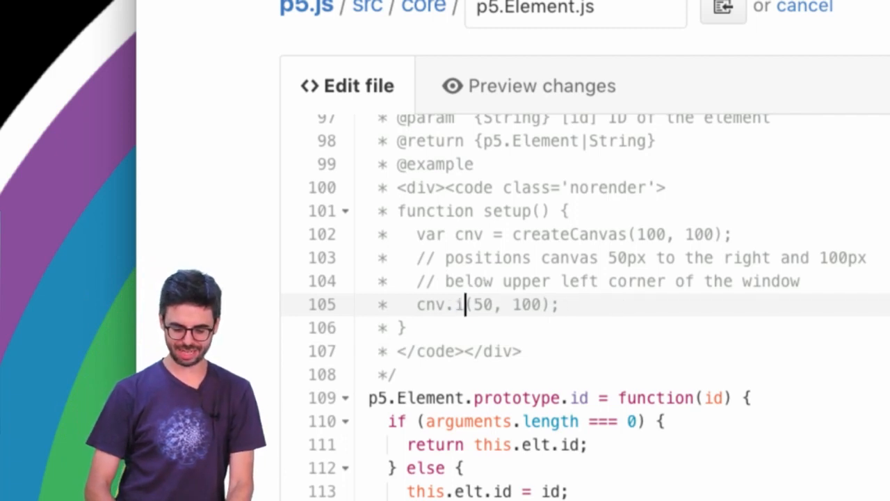
- Replace the arguments with "mycanvas" and comment that it assigns a CSS selector ID to the canvas element
drag(476, 305, 549, 305)
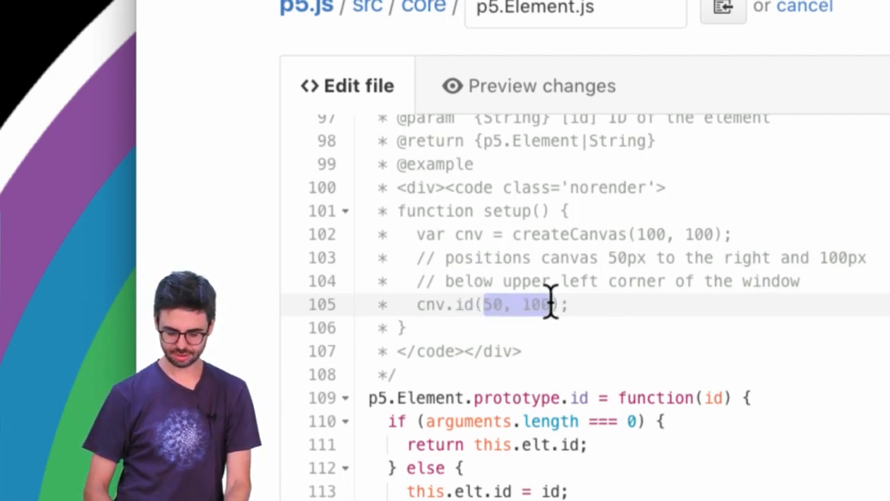
text("mycanvas")
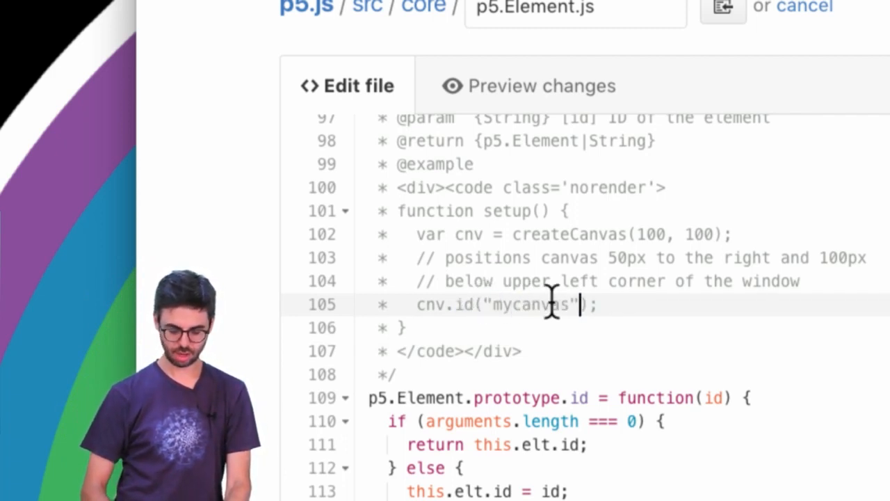
mouse_move(744, 233)
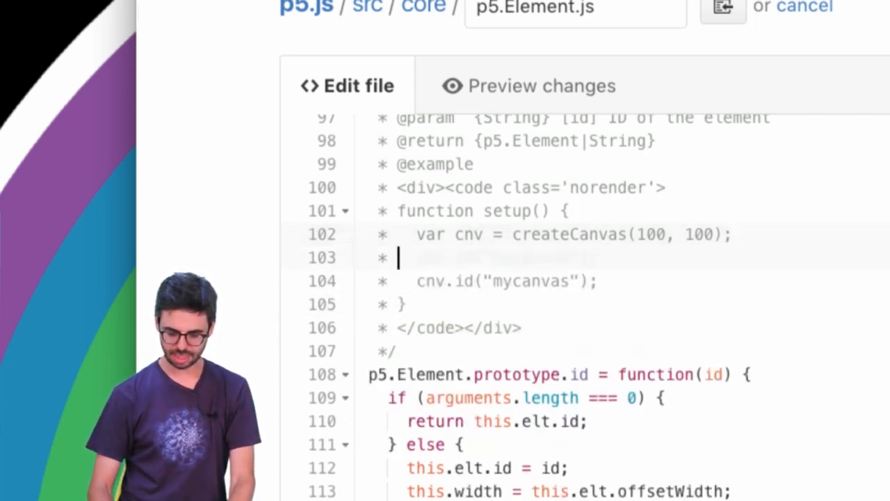
text(// Assigns a CSS S)
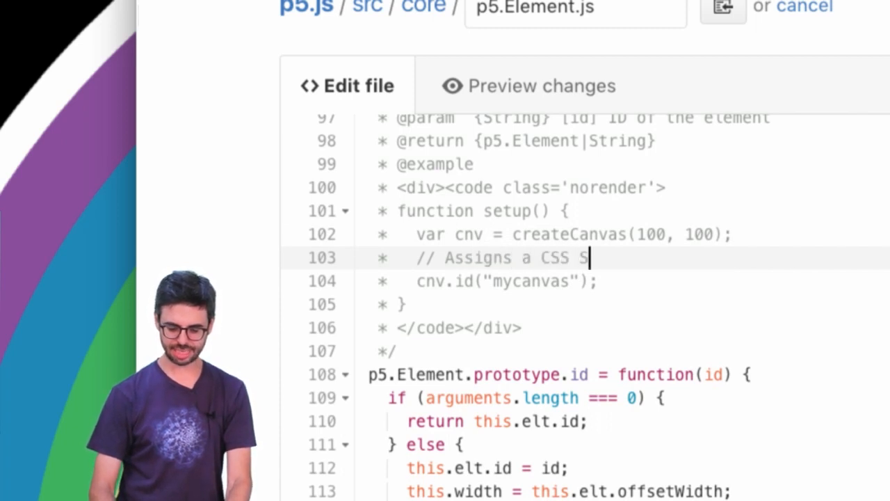
text(elector ID to)
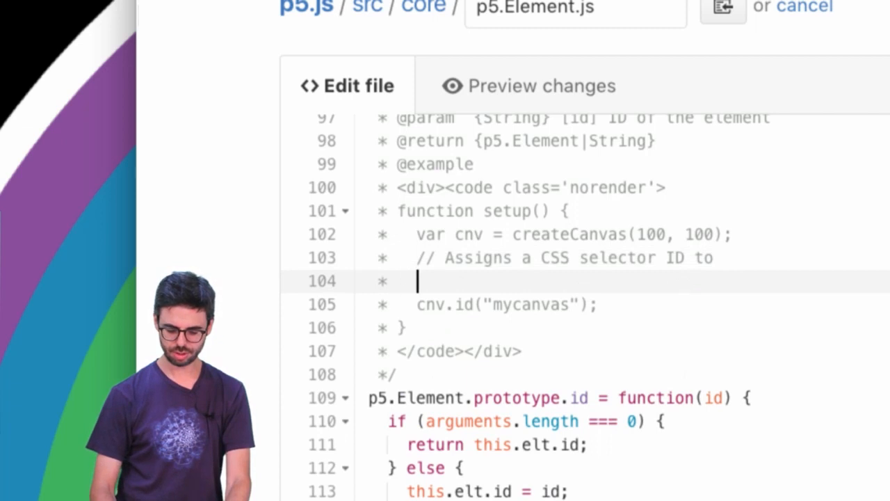
text(// the canvas eleme)
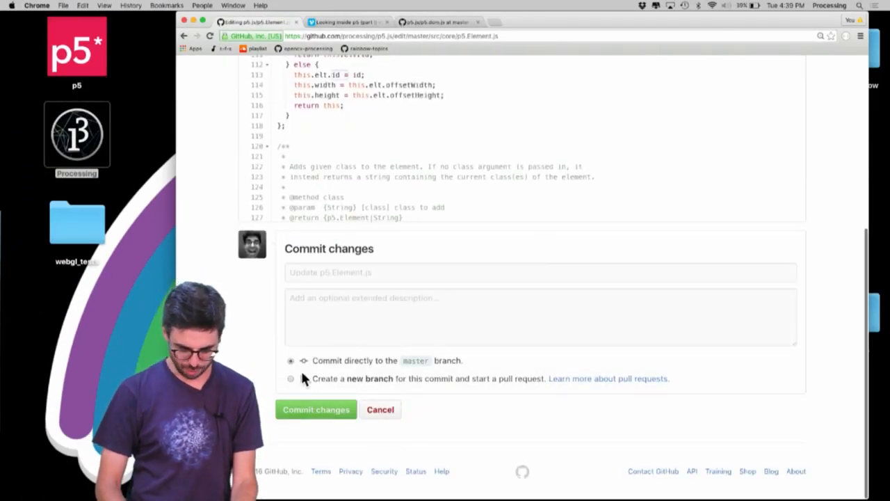
- Target a new branch and title the commit 'adding inline example for id function'
click(290, 378)
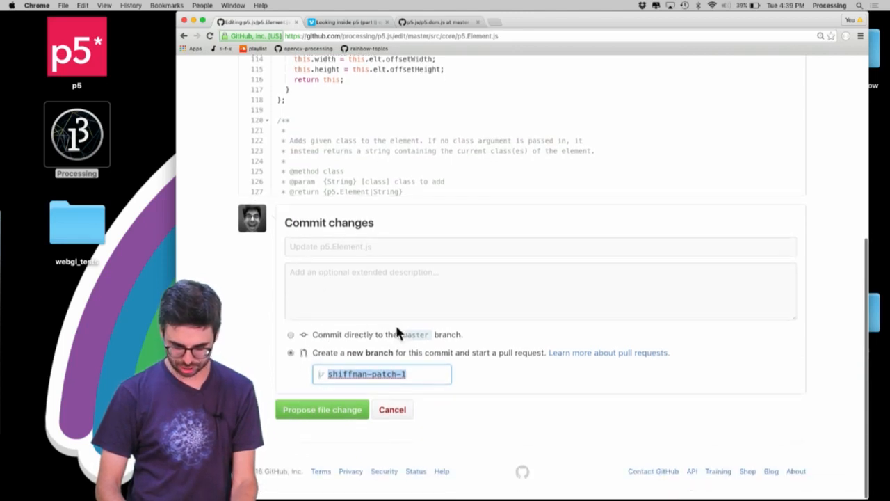
text(ad)
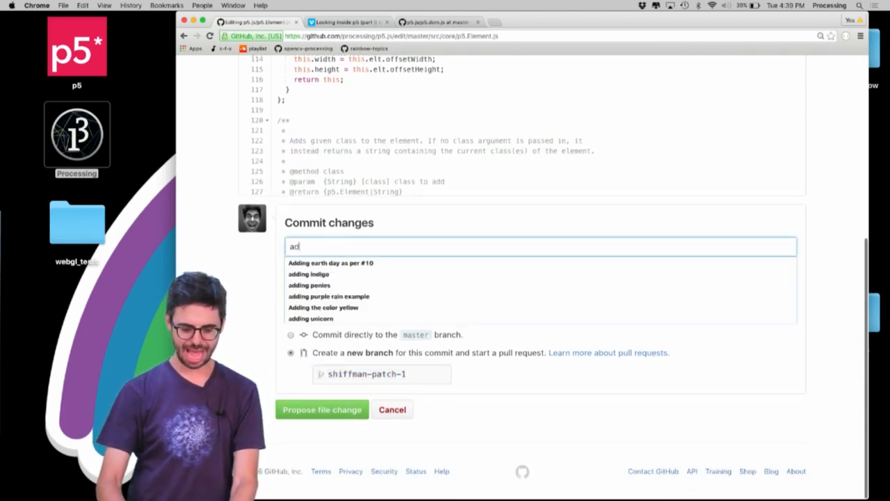
text(dding inline)
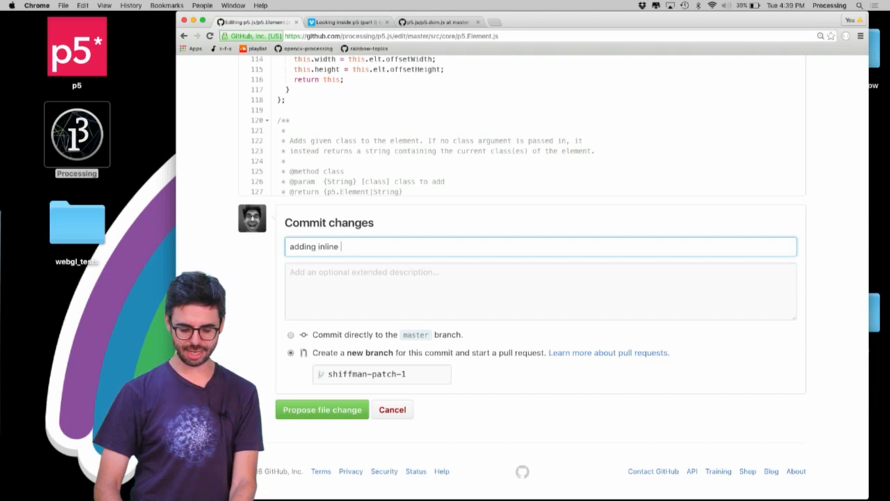
text(example for id function)
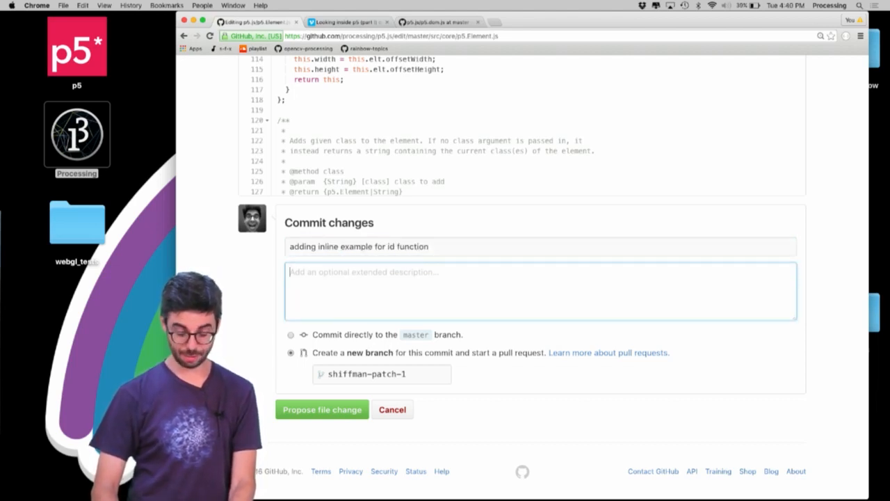
- Describe the commit as a live YouTube demo of making a pull request, then propose the file change
text(I'm live on YouTube demonstrating)
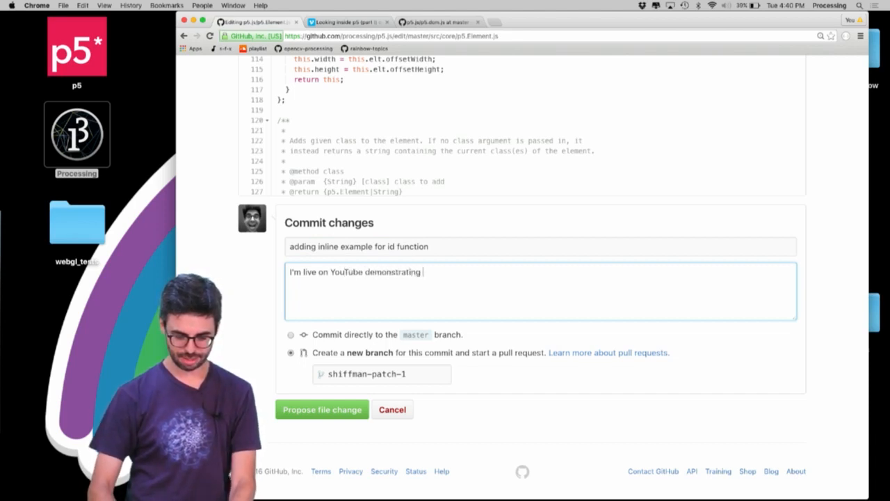
text(how to make a pull request and add an)
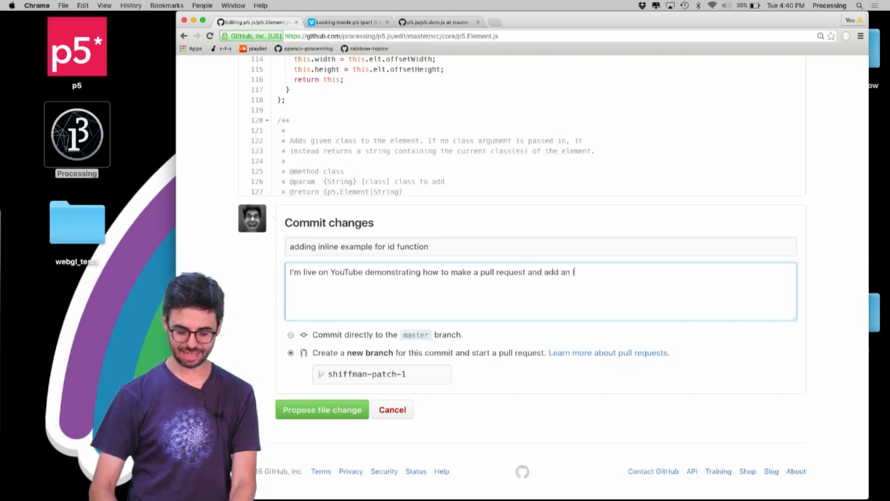
text(inline)
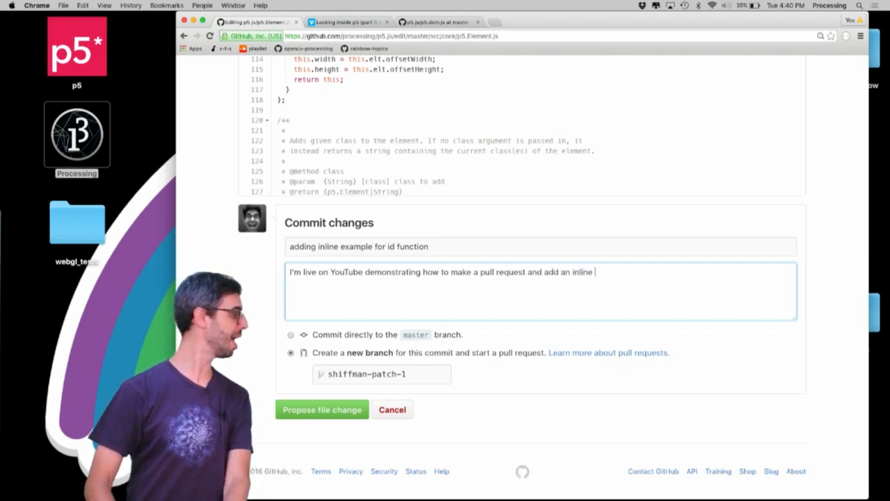
text(example.)
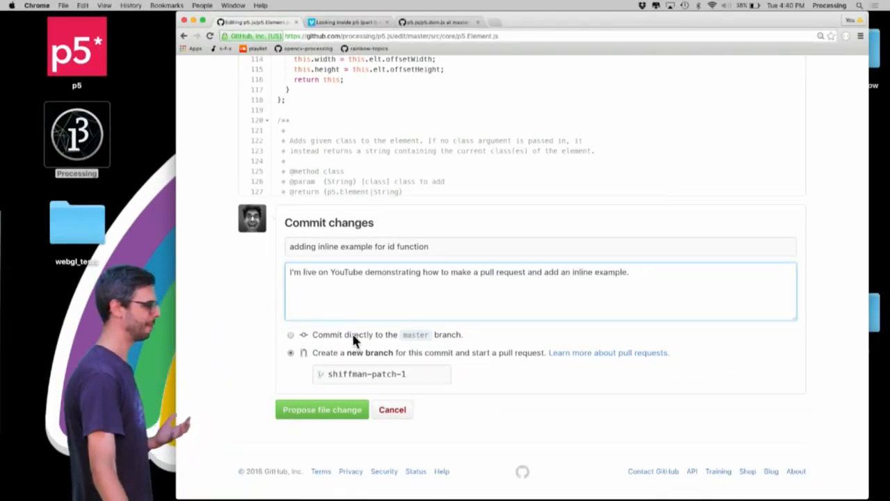
click(322, 408)
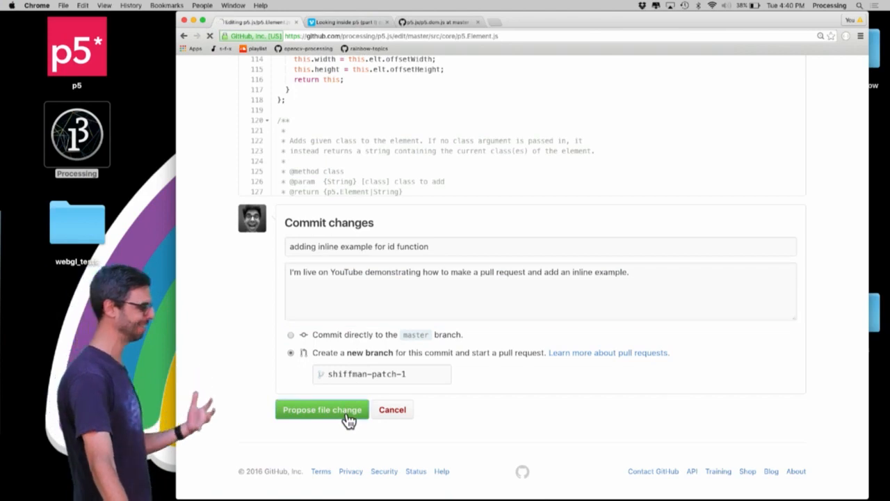
- Preview the description and create the pull request 'adding inline example for id function'
click(321, 409)
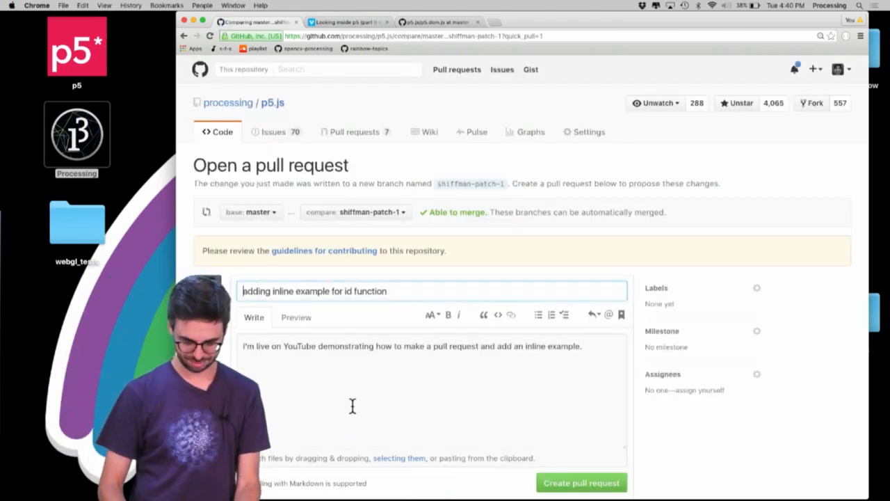
scroll(down, 3)
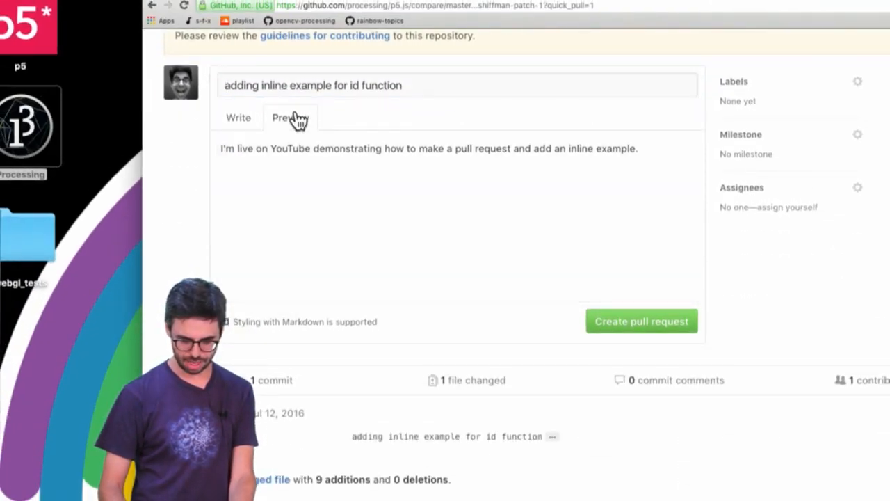
click(237, 117)
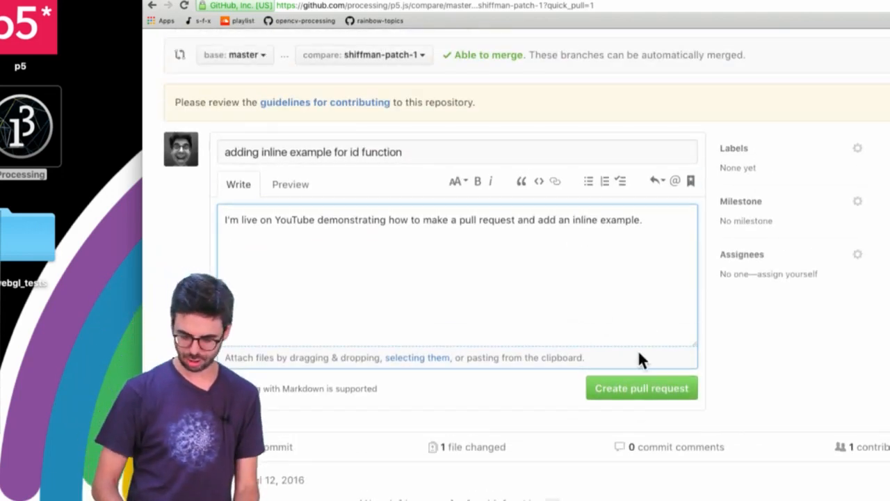
click(641, 387)
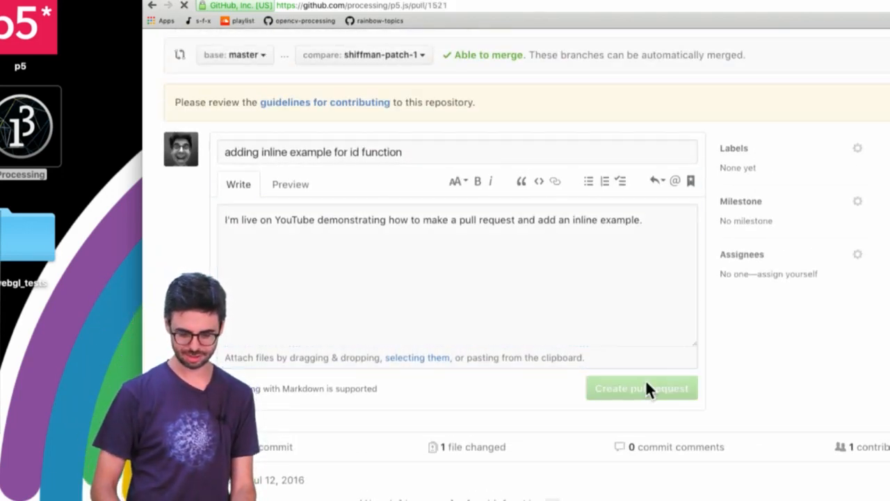
click(641, 389)
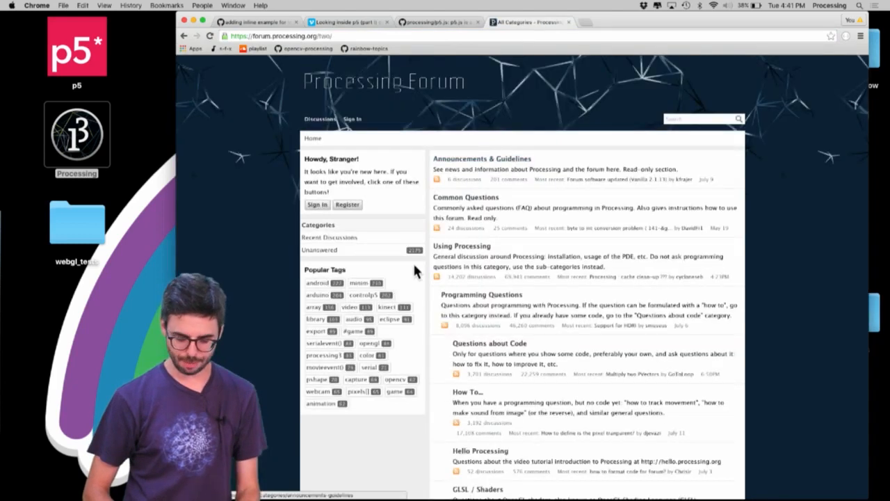
- Scroll to the forum's p5.js categories, then return to the p5.js repository on GitHub
scroll(down, 3)
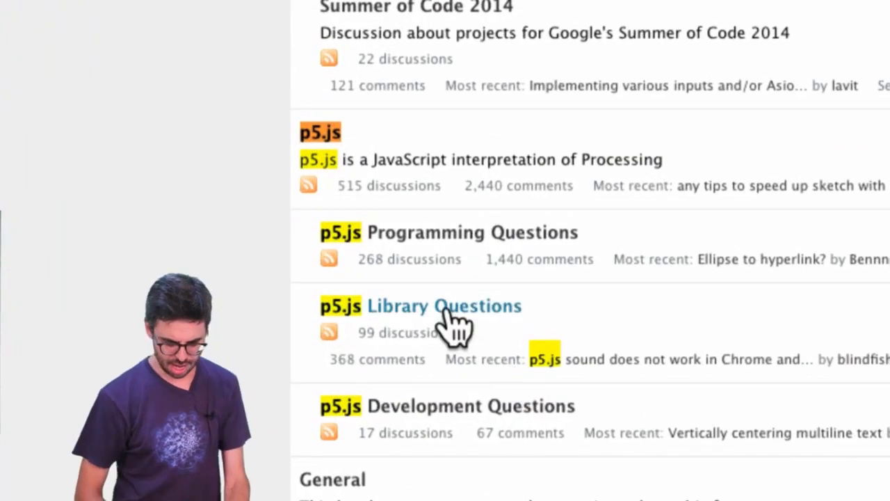
scroll(down, 3)
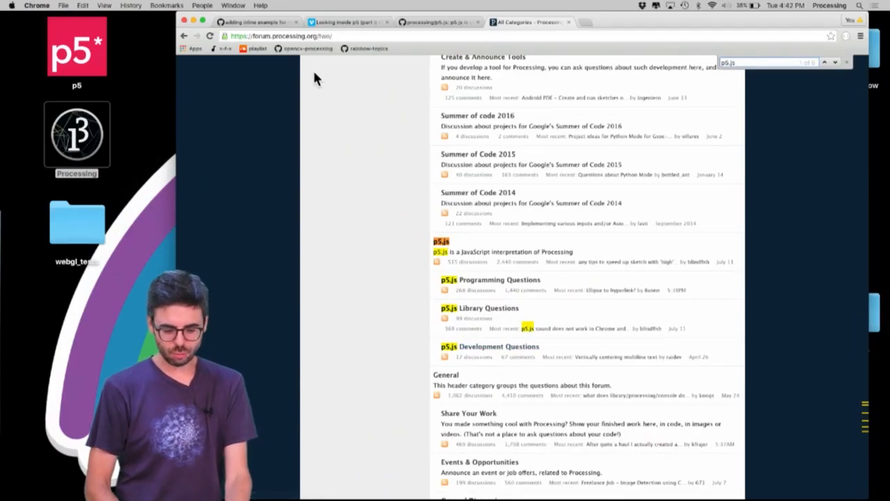
click(434, 22)
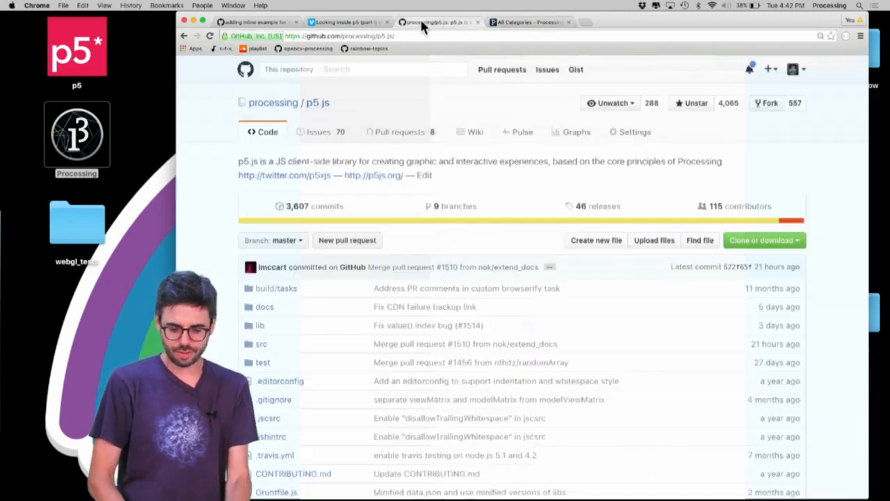
- Show the processing/p5.js Issues list with its 70 open issues
click(318, 131)
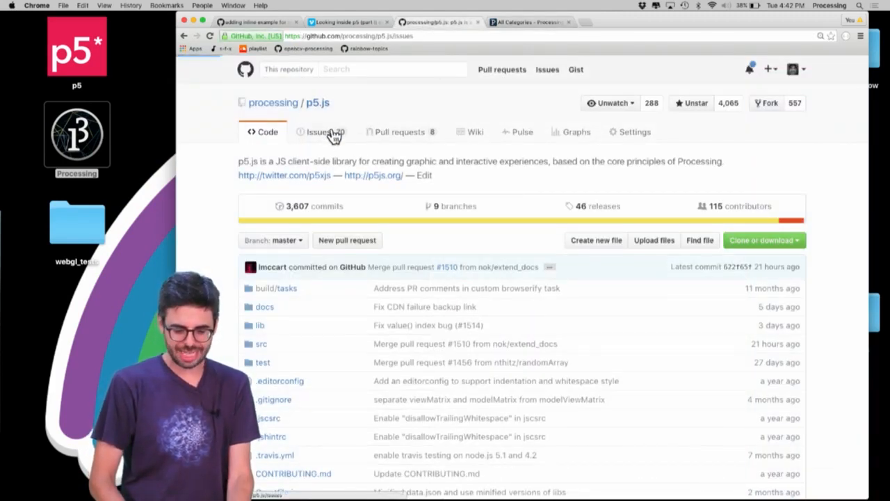
click(318, 131)
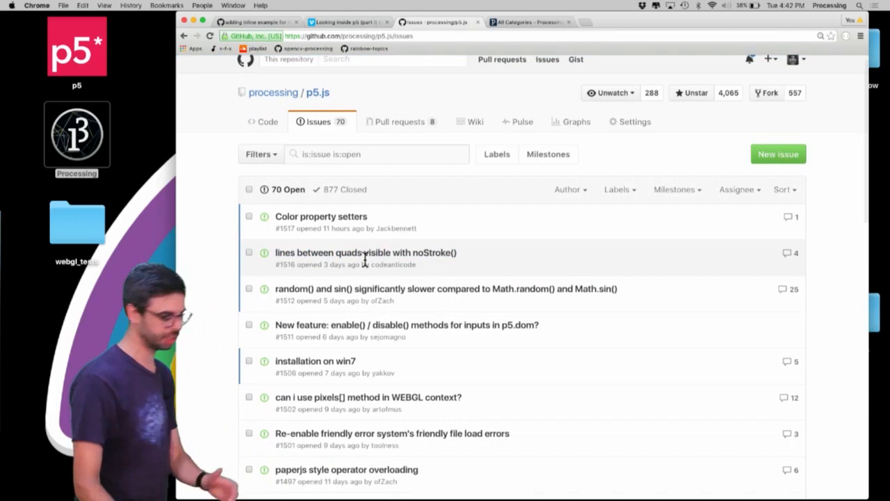